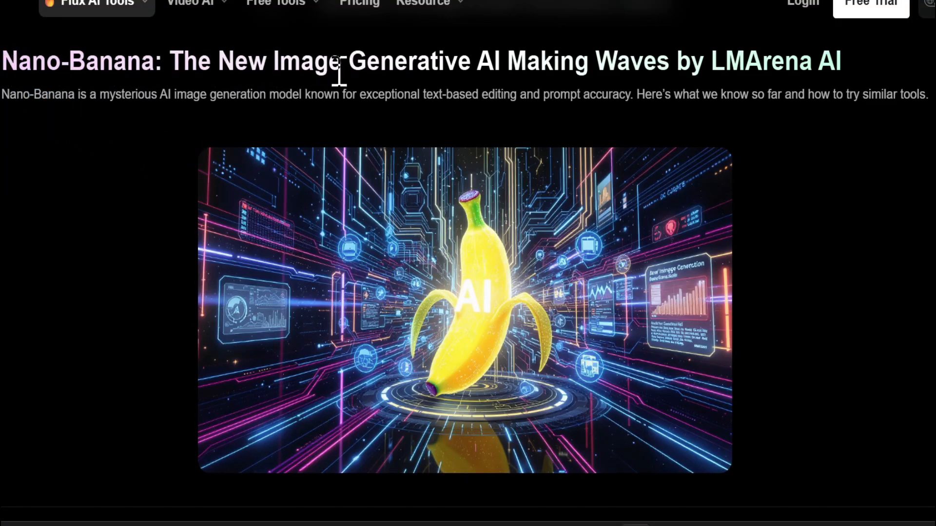
{"action": "mouse_move", "coordinate": [764, 96]}
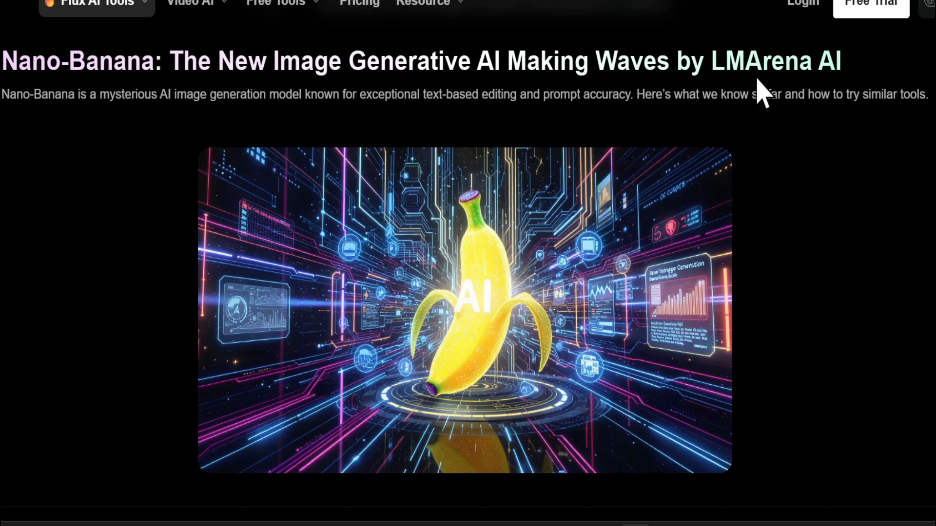
{"action": "mouse_move", "coordinate": [475, 301]}
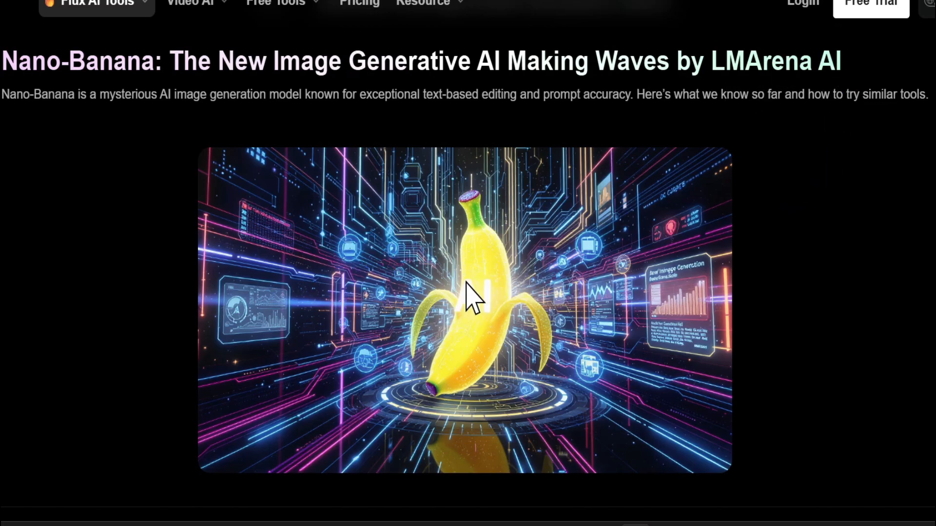
{"action": "mouse_move", "coordinate": [570, 307]}
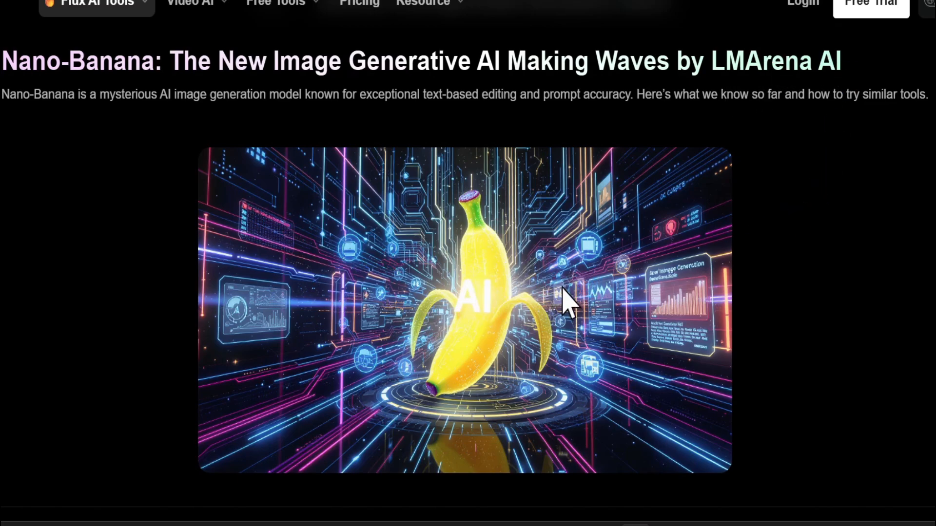
Switch to the 'CUSTOMIZE THE CAR' battle and enlarge the nano-banana Flash-themed car result
{"action": "scroll", "scroll_direction": "down", "scroll_amount": 3}
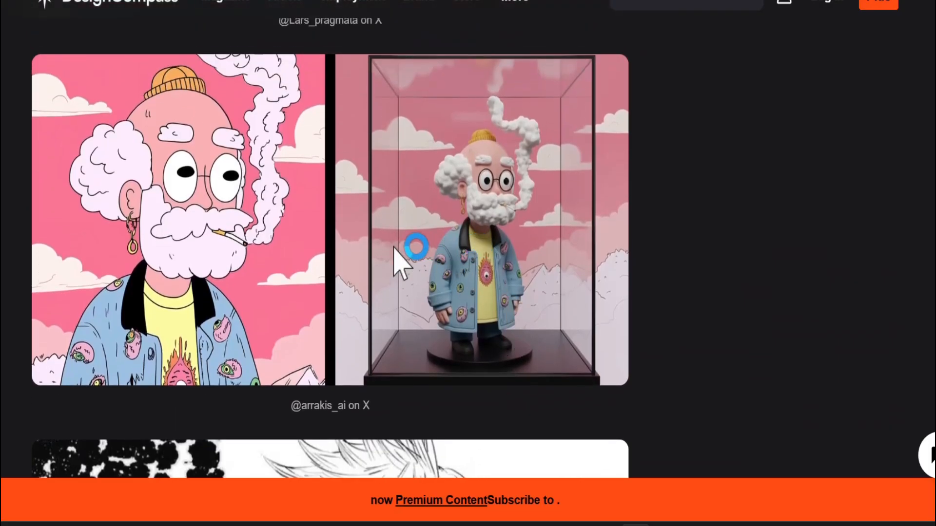
{"action": "scroll", "scroll_direction": "down", "scroll_amount": 3}
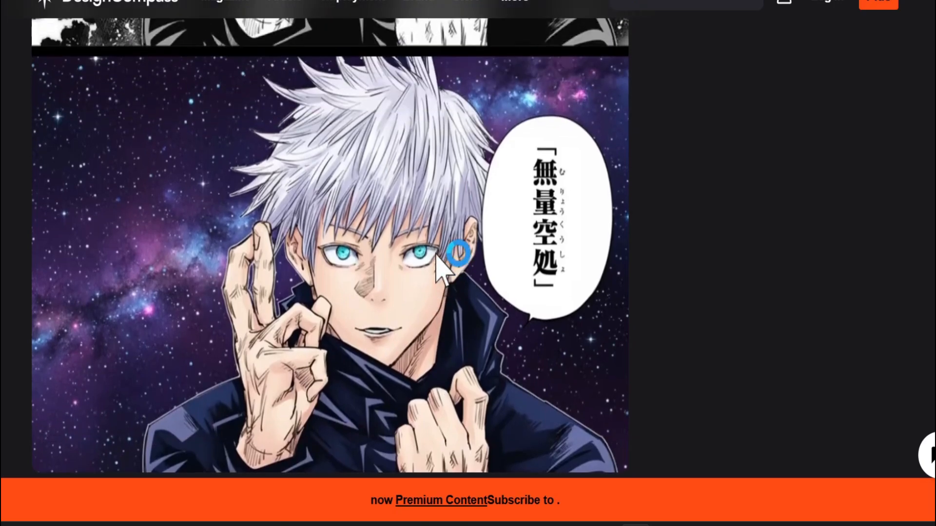
{"action": "scroll", "scroll_direction": "down", "scroll_amount": 3}
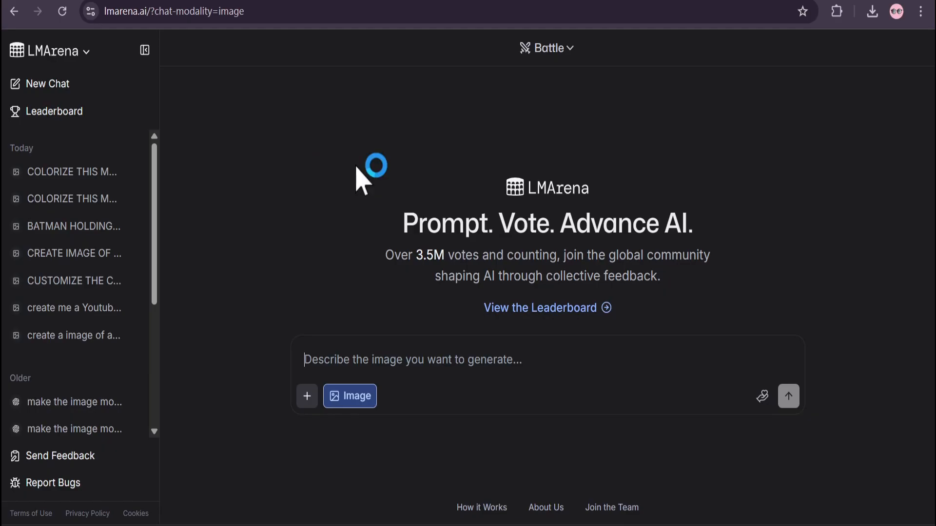
{"action": "mouse_move", "coordinate": [336, 275]}
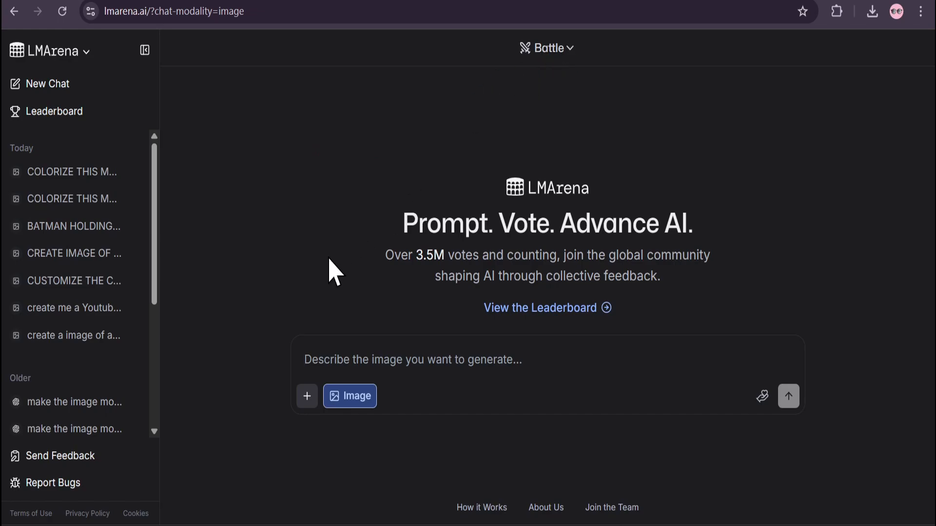
{"action": "mouse_move", "coordinate": [399, 287]}
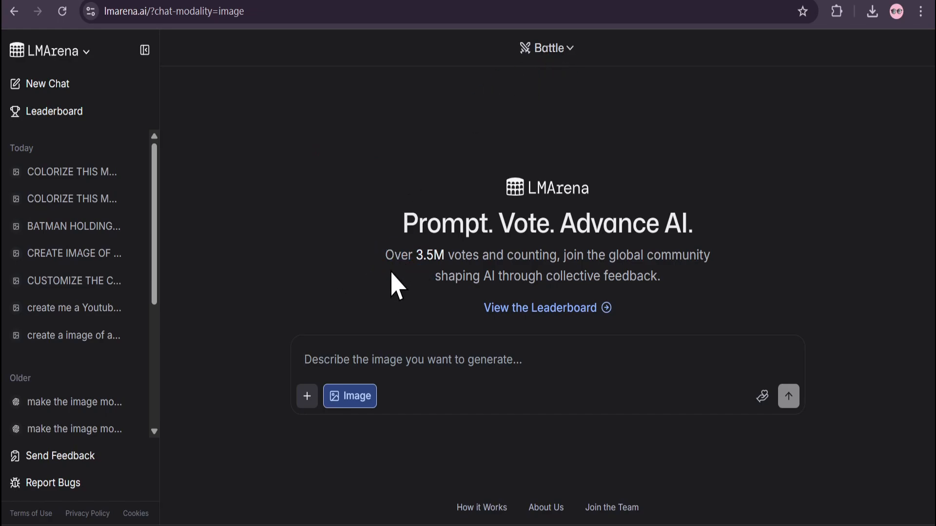
{"action": "left_click", "coordinate": [73, 281]}
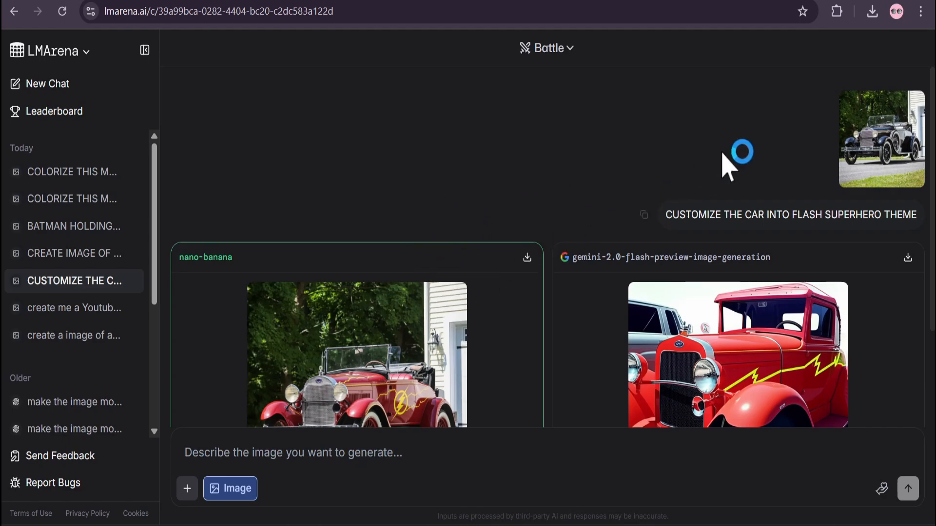
{"action": "left_click", "coordinate": [881, 139]}
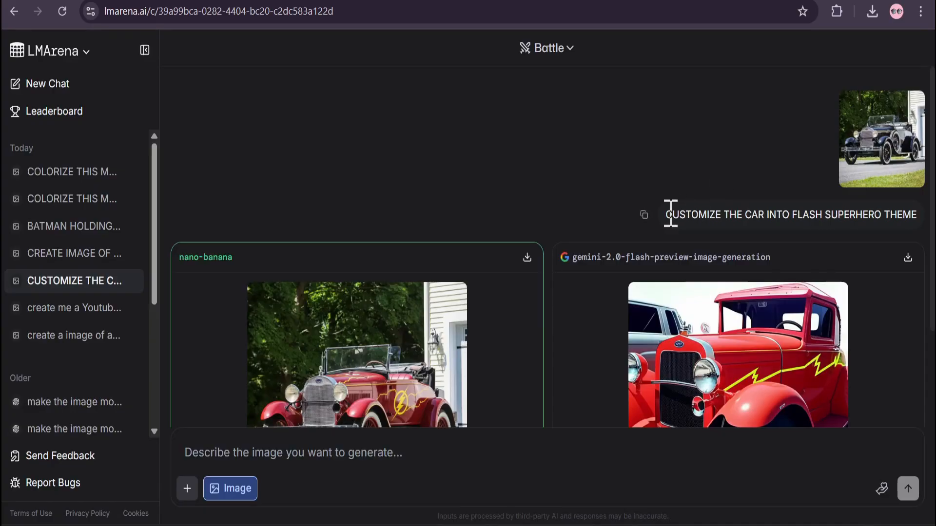
{"action": "mouse_move", "coordinate": [828, 215]}
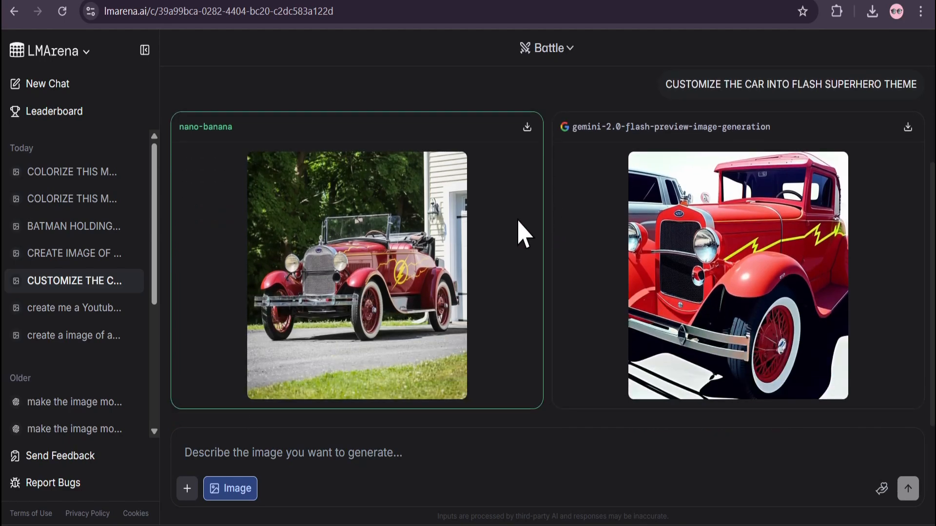
{"action": "left_click", "coordinate": [357, 274]}
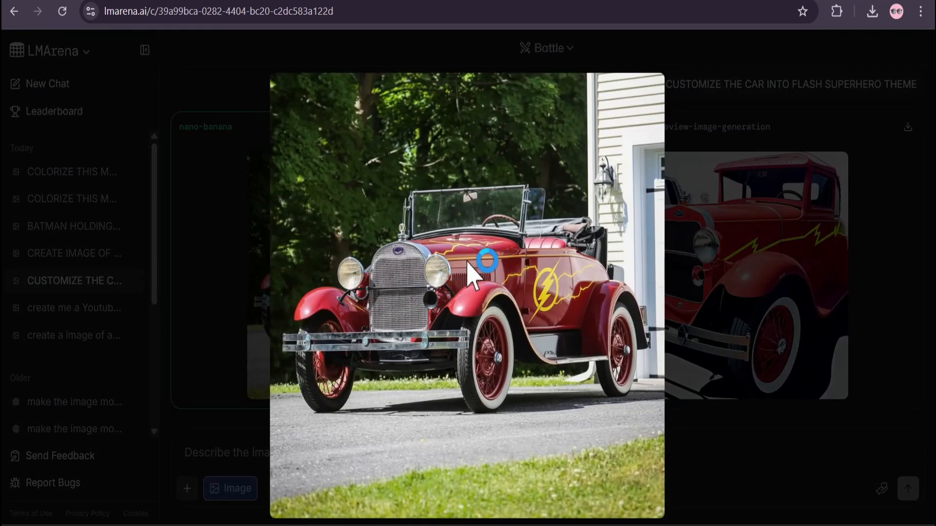
{"action": "mouse_move", "coordinate": [472, 292]}
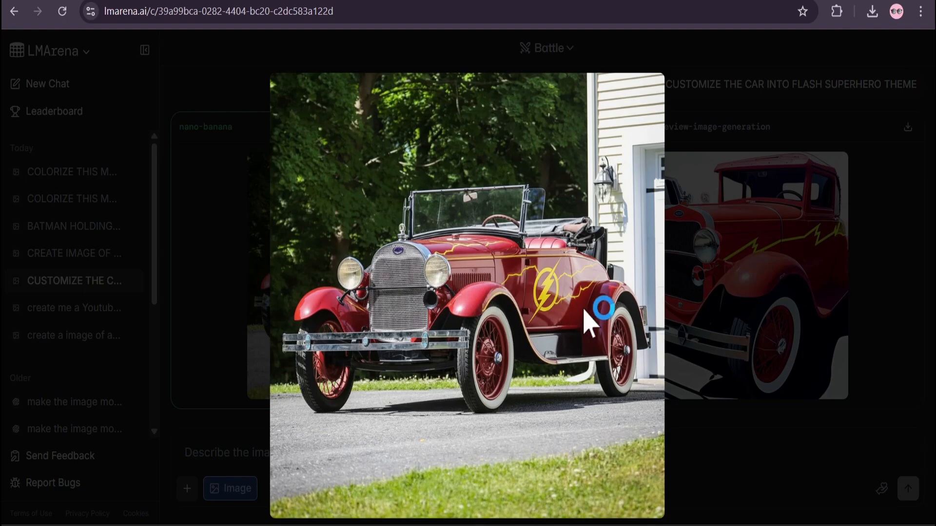
{"action": "mouse_move", "coordinate": [504, 309]}
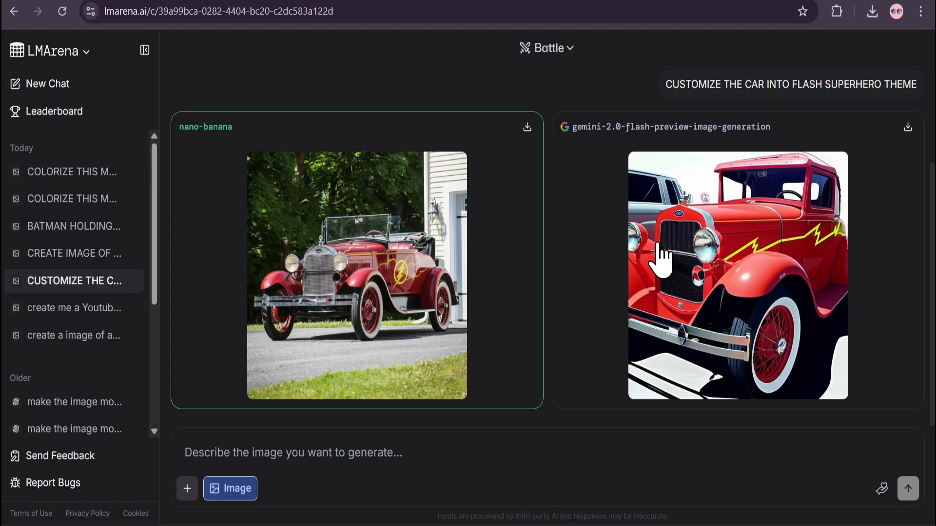
View the other car result, then switch to the 'CREATE IMAGE OF A EGG' battle chat
{"action": "left_click", "coordinate": [737, 275]}
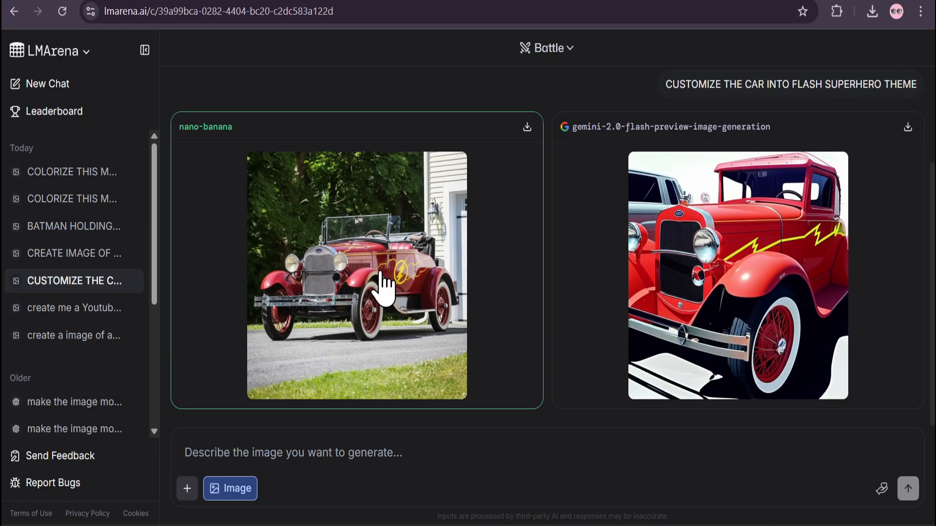
{"action": "left_click", "coordinate": [73, 254]}
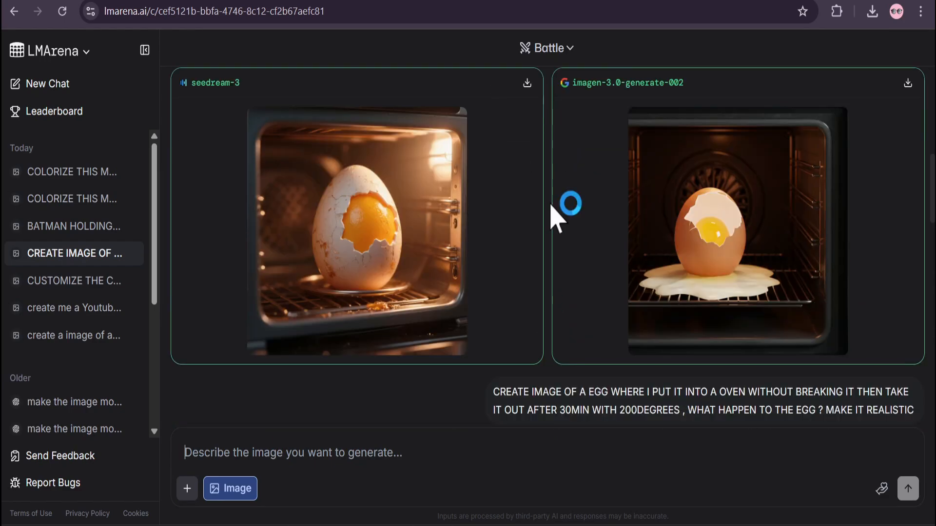
Scroll the egg-in-oven battle and view the nano-banana four-panel egg result enlarged
{"action": "scroll", "scroll_direction": "down", "scroll_amount": 3}
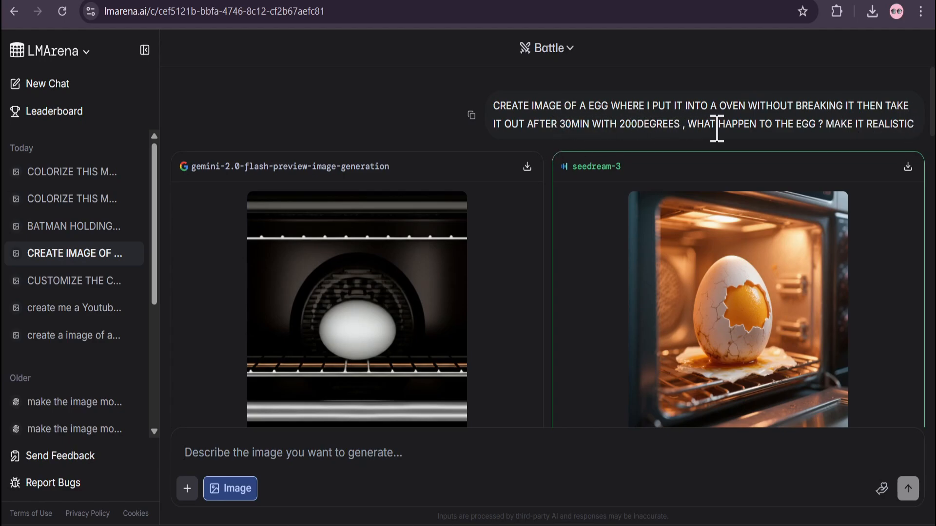
{"action": "mouse_move", "coordinate": [723, 191]}
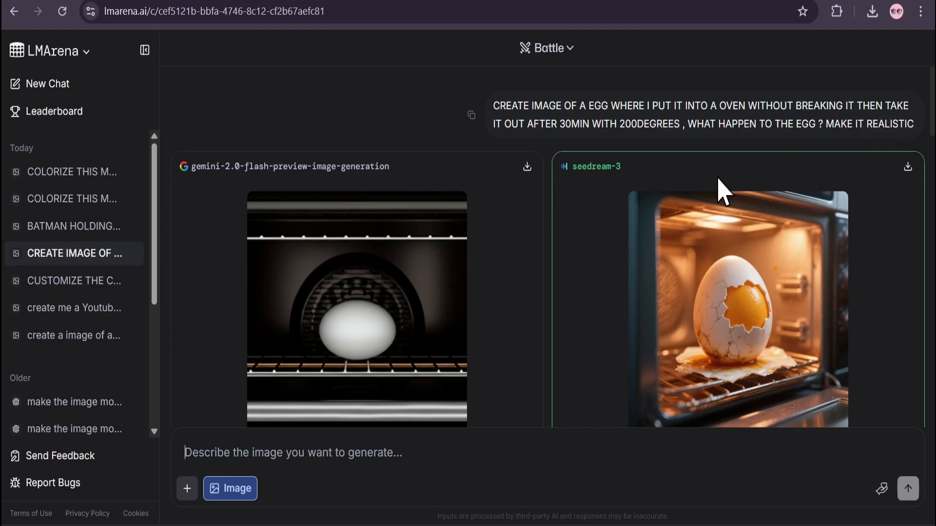
{"action": "mouse_move", "coordinate": [548, 220]}
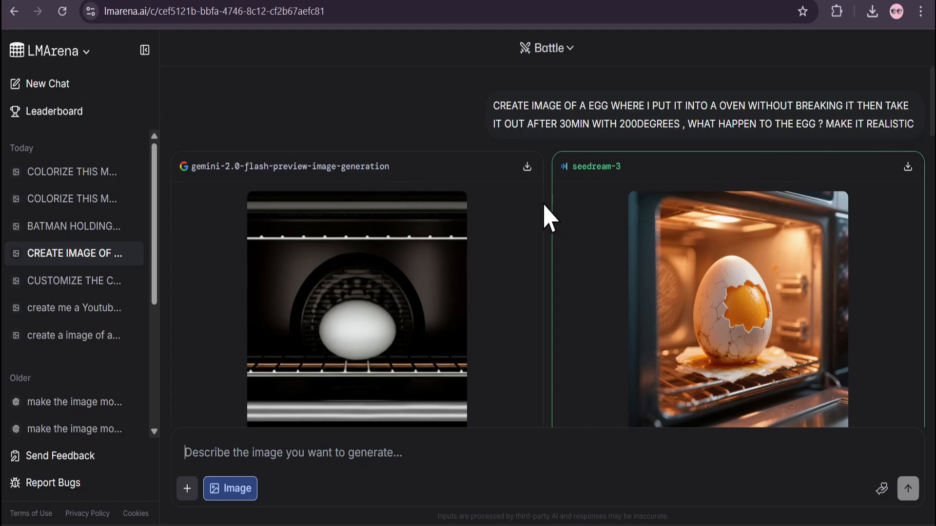
{"action": "scroll", "scroll_direction": "down", "scroll_amount": 3}
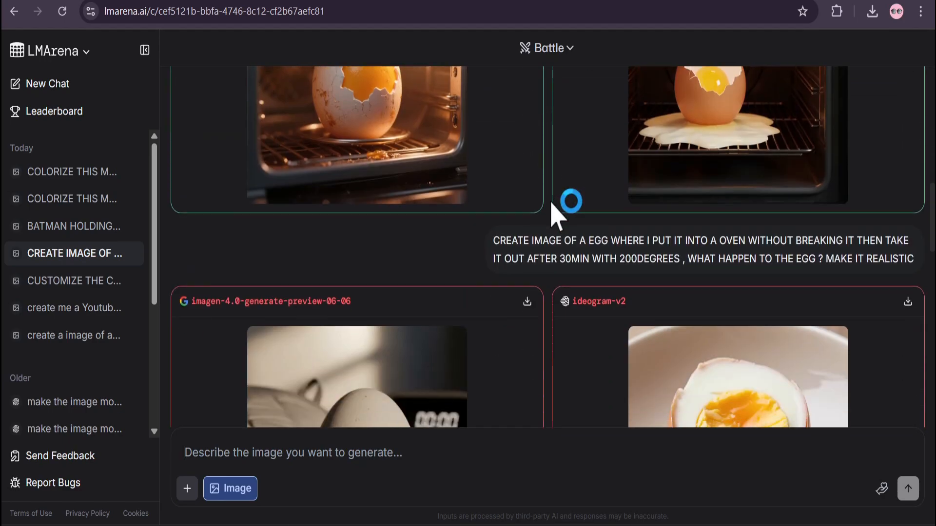
{"action": "scroll", "scroll_direction": "down", "scroll_amount": 3}
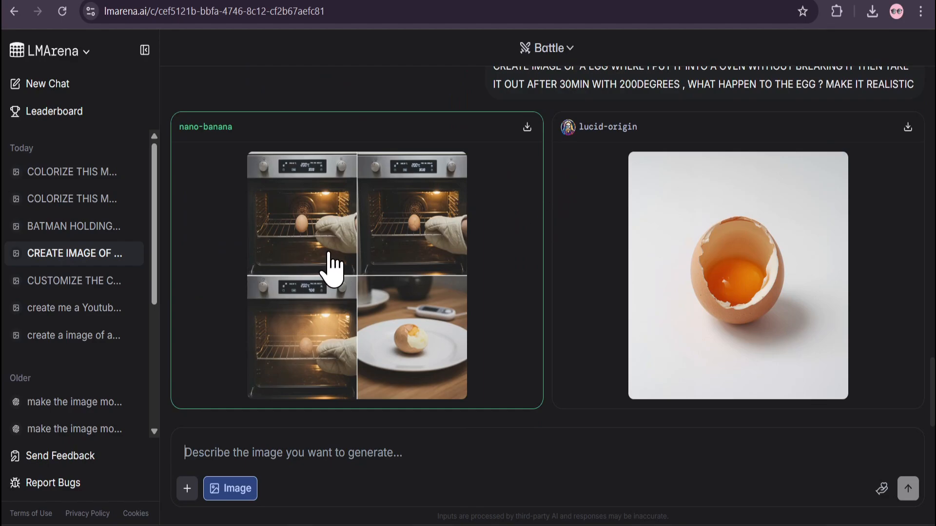
{"action": "left_click", "coordinate": [331, 262]}
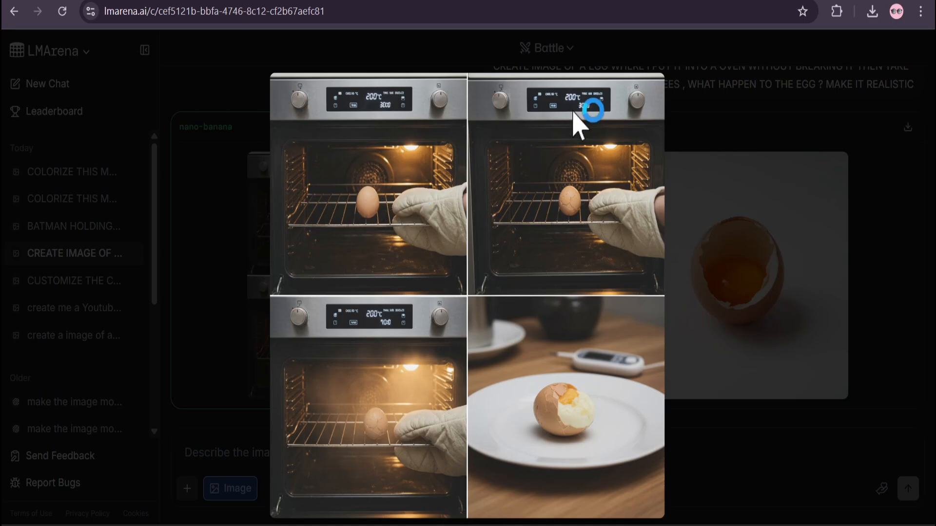
{"action": "mouse_move", "coordinate": [565, 424]}
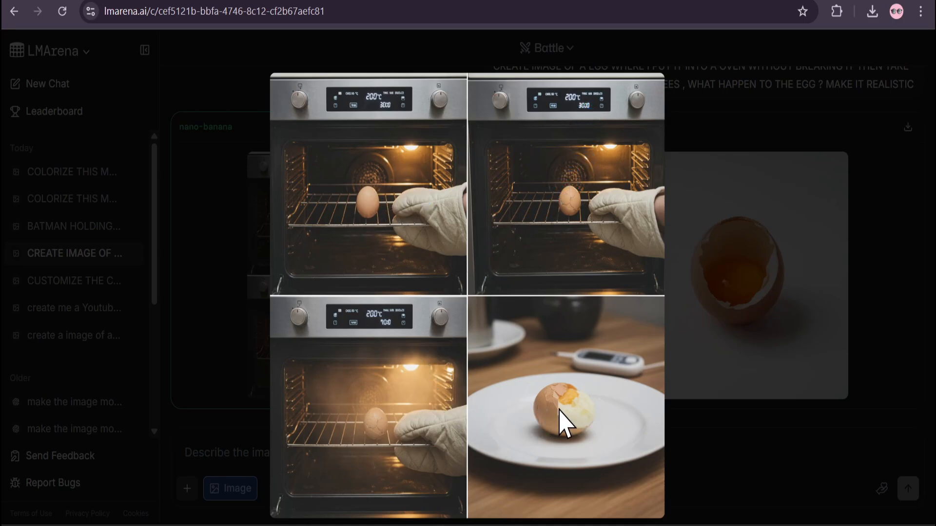
{"action": "mouse_move", "coordinate": [459, 379]}
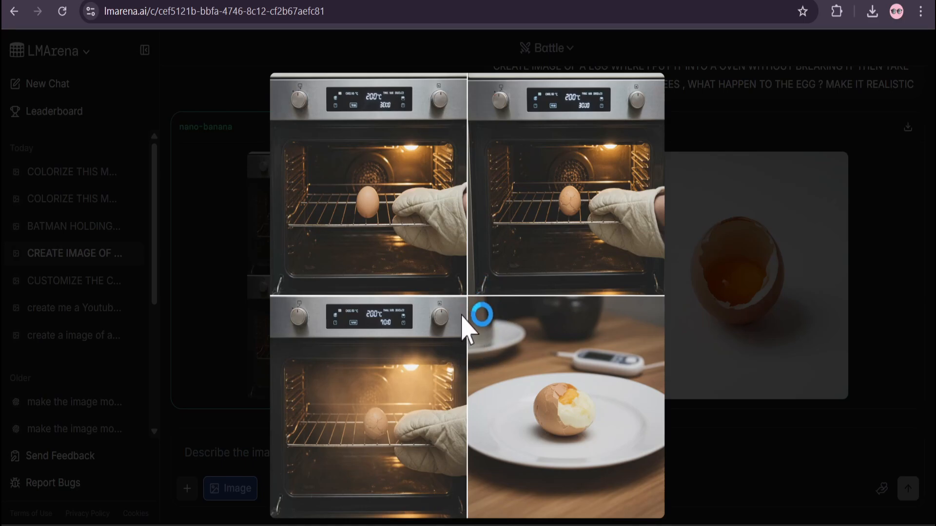
{"action": "mouse_move", "coordinate": [466, 289]}
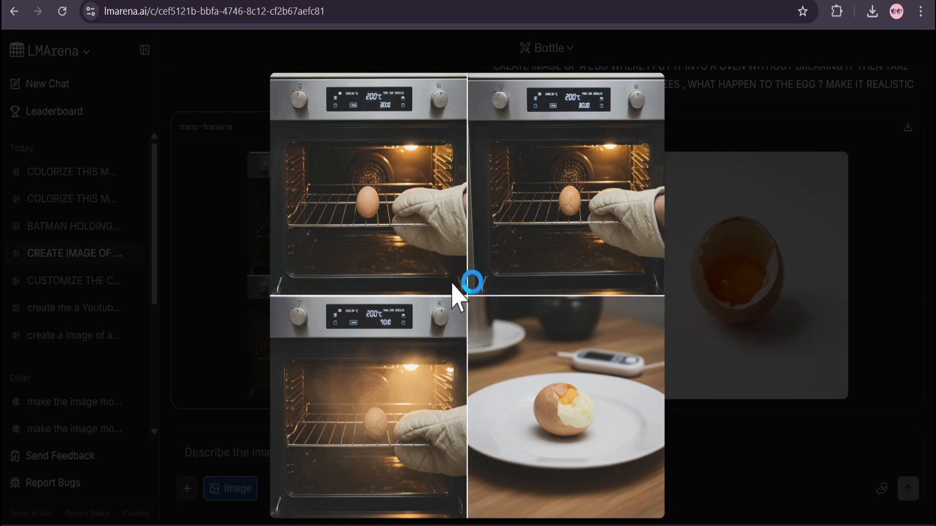
{"action": "mouse_move", "coordinate": [370, 164]}
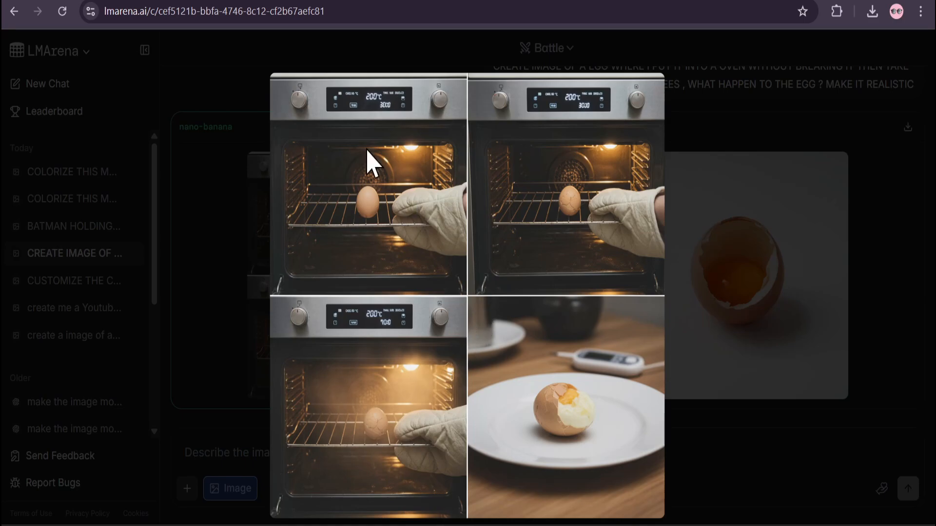
{"action": "left_click", "coordinate": [624, 334]}
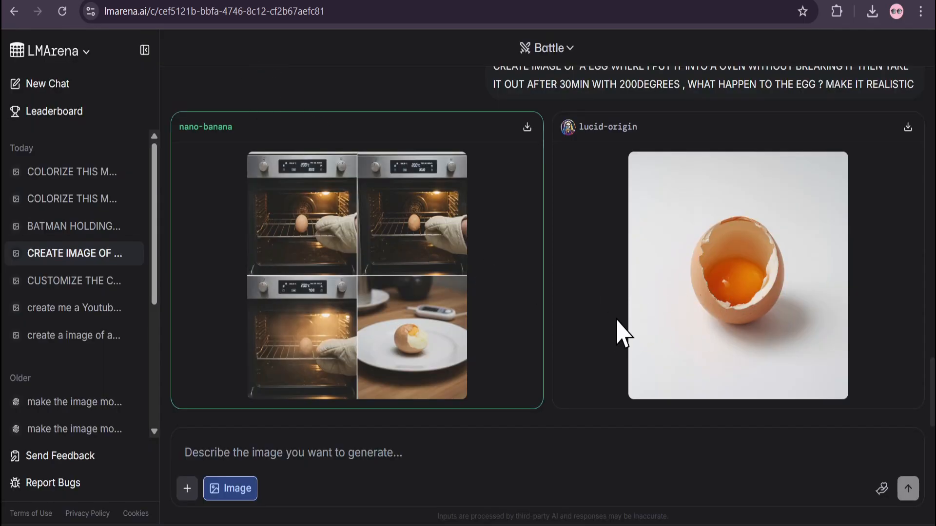
{"action": "mouse_move", "coordinate": [545, 48]}
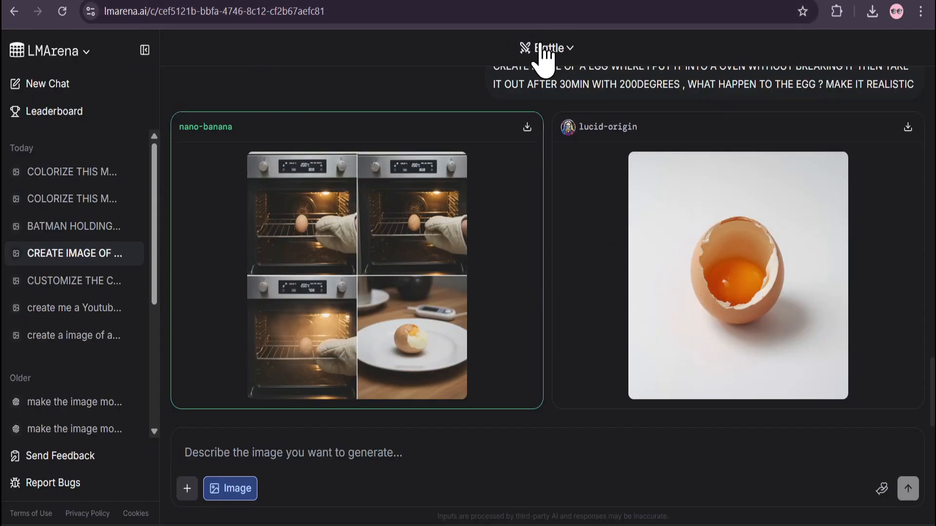
Enlarge the four-panel egg-in-oven result, then switch to the 'BATMAN HOLDING…' bottle battle
{"action": "scroll", "scroll_direction": "down", "scroll_amount": 3}
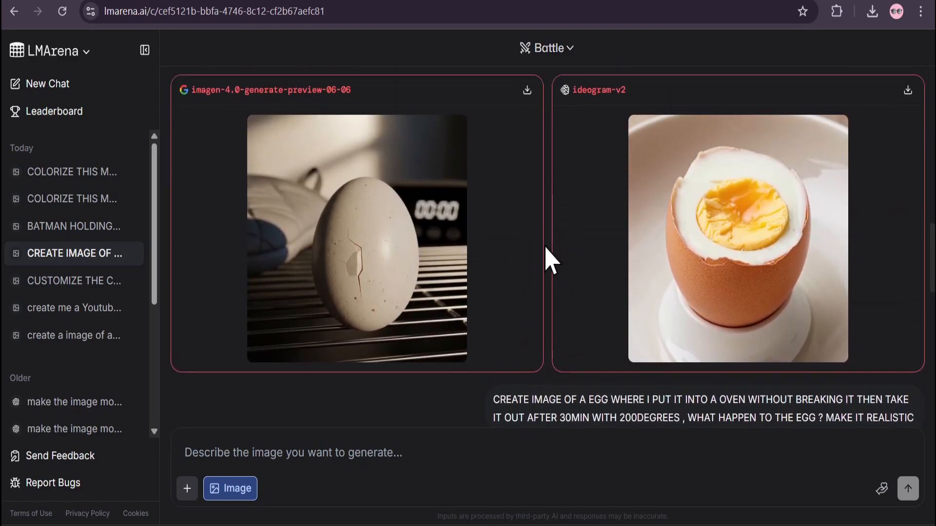
{"action": "scroll", "scroll_direction": "down", "scroll_amount": 3}
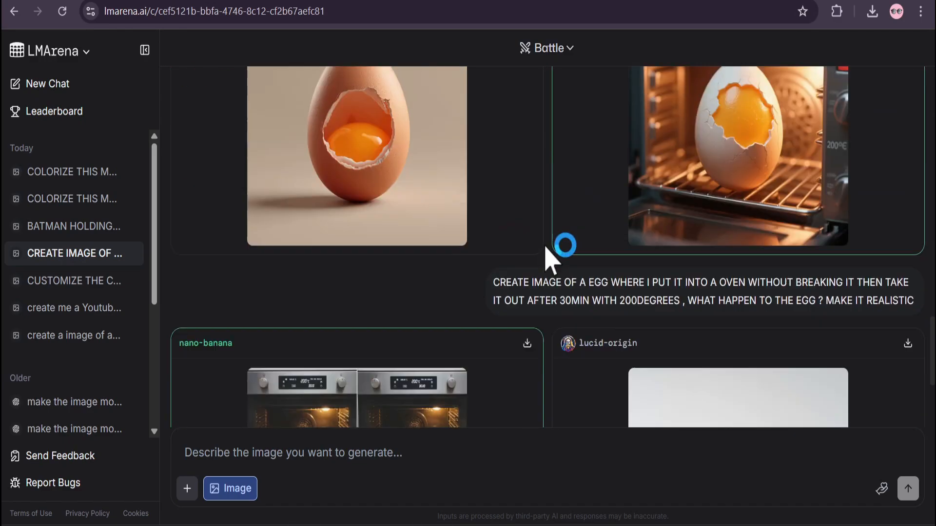
{"action": "left_click", "coordinate": [357, 396]}
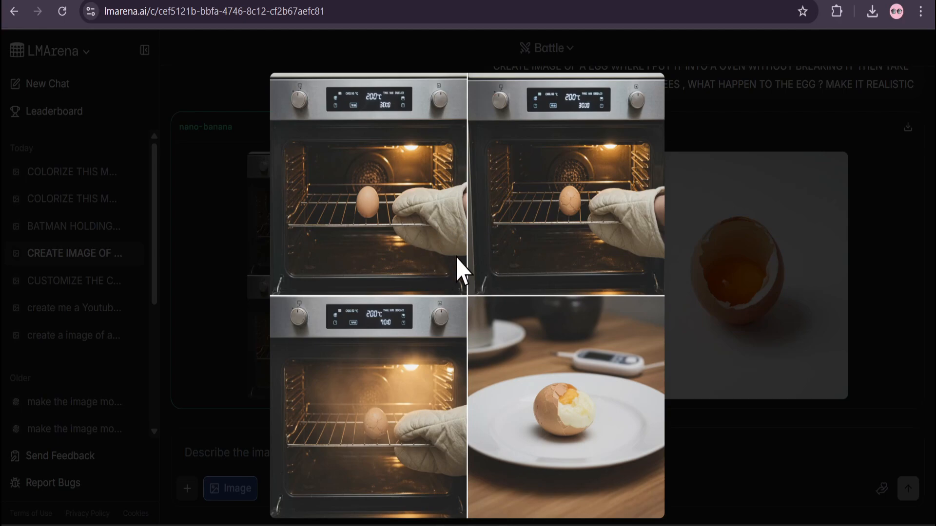
{"action": "mouse_move", "coordinate": [486, 278]}
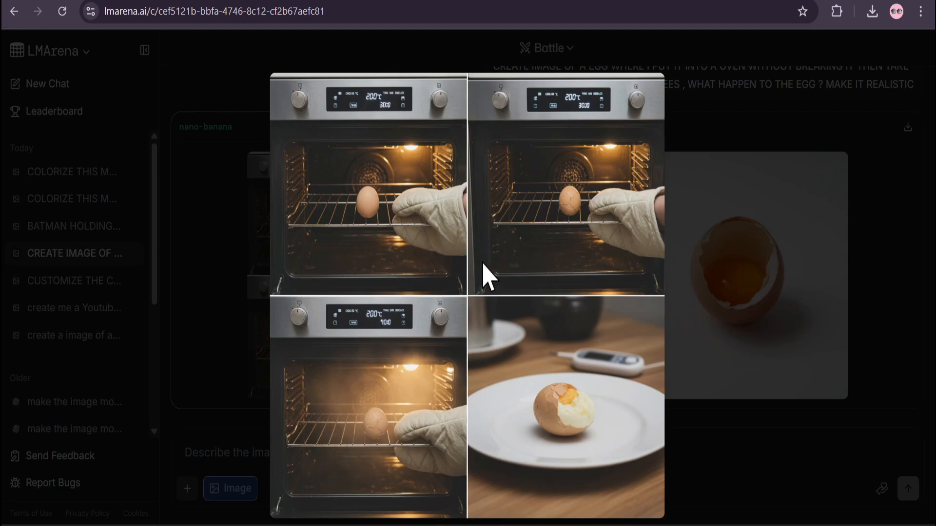
{"action": "left_click", "coordinate": [75, 225]}
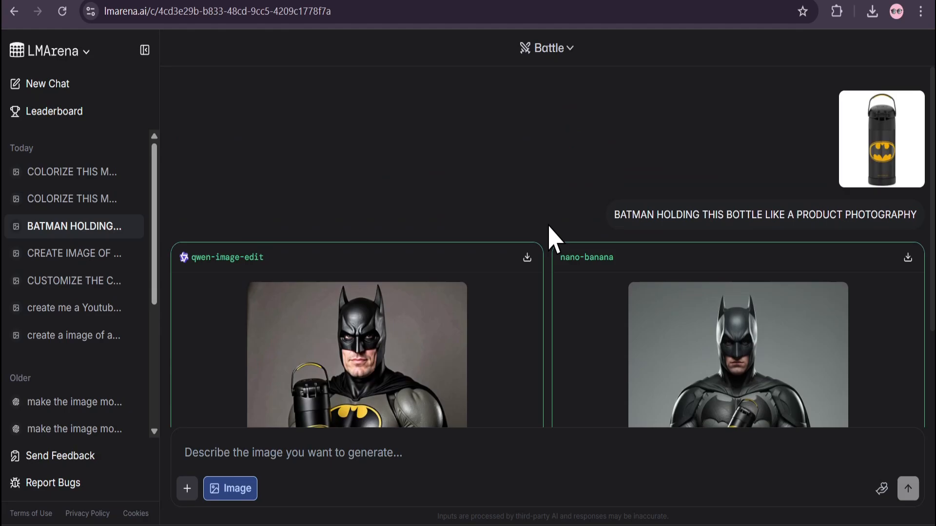
Look over the Batman bottle results, then switch to the first 'COLORIZE THIS M…' manga battle
{"action": "left_click", "coordinate": [881, 138]}
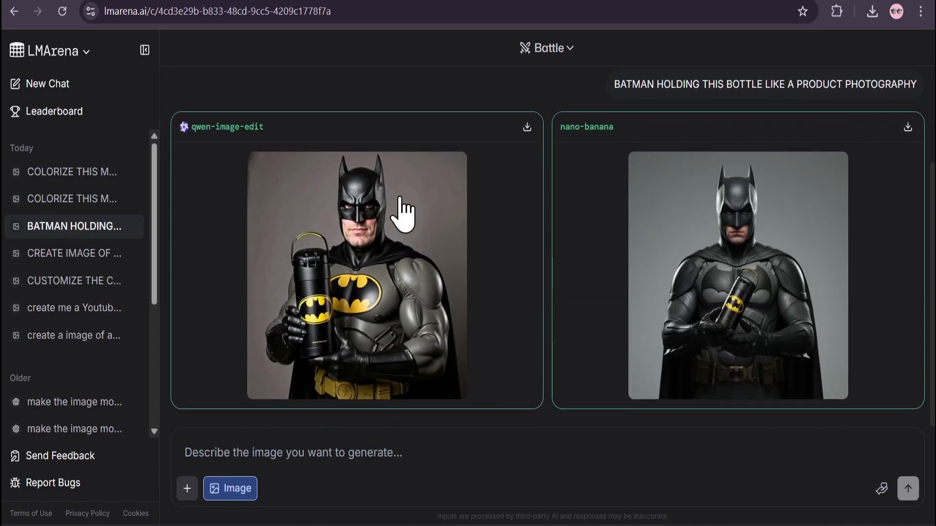
{"action": "left_click", "coordinate": [356, 275]}
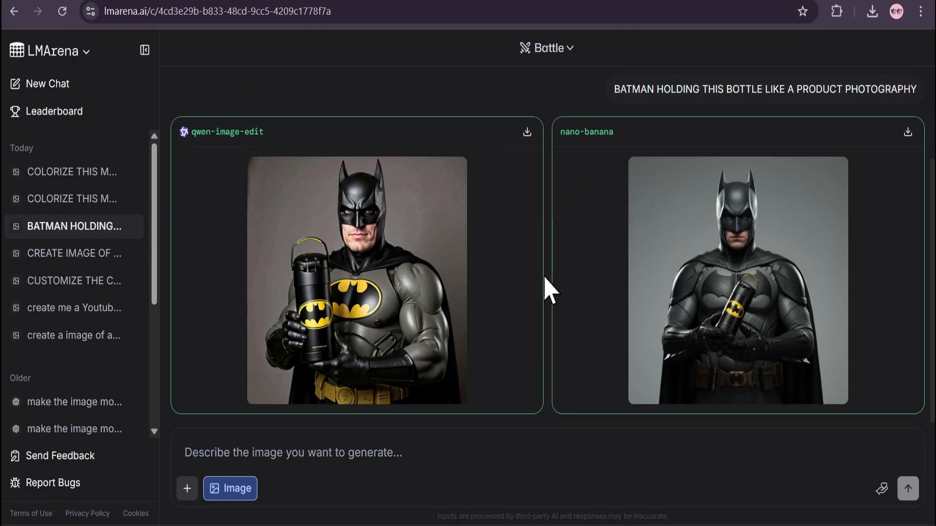
{"action": "left_click", "coordinate": [72, 171]}
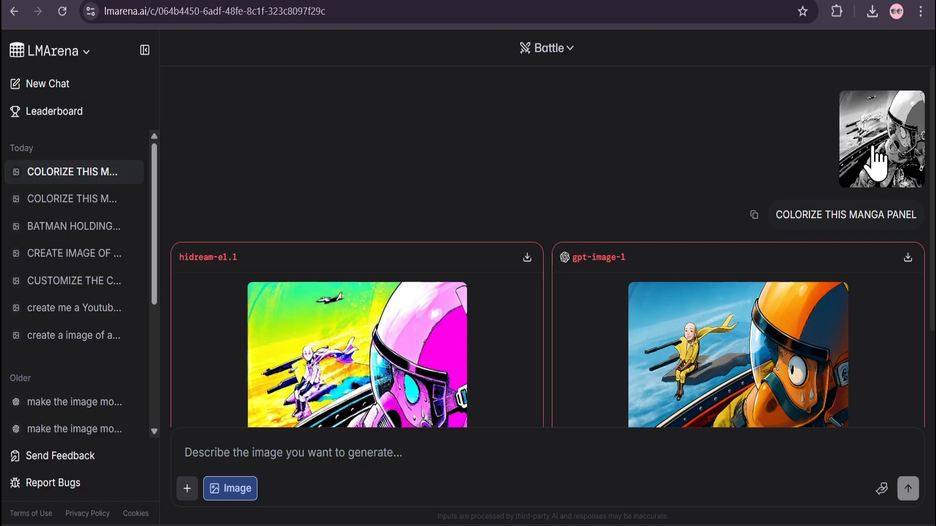
Enlarge the gpt-image-1 colorized panel, then switch to the second manga colorizing battle
{"action": "left_click", "coordinate": [882, 138]}
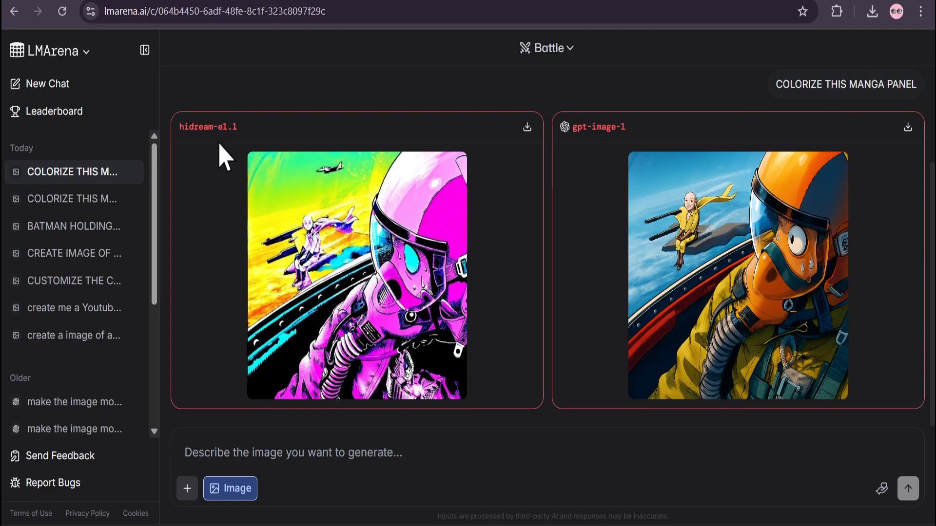
{"action": "mouse_move", "coordinate": [603, 156]}
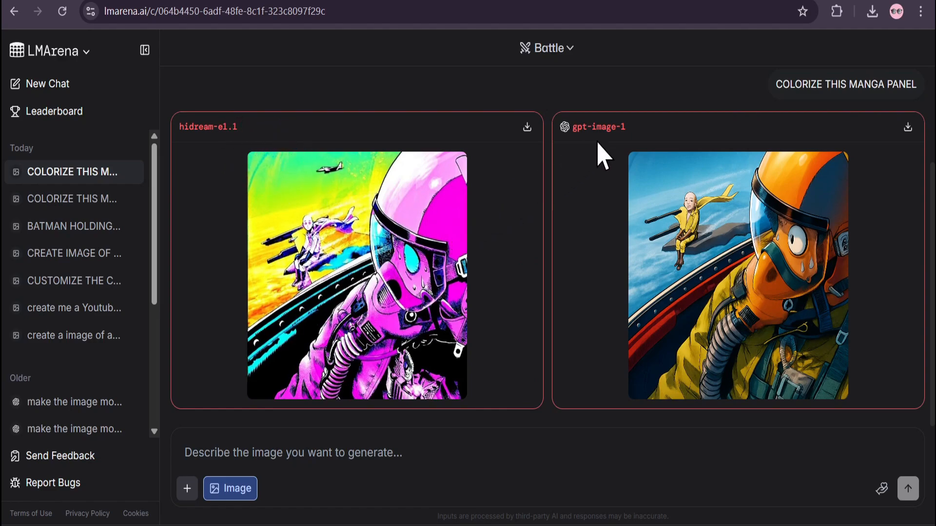
{"action": "left_click", "coordinate": [355, 275]}
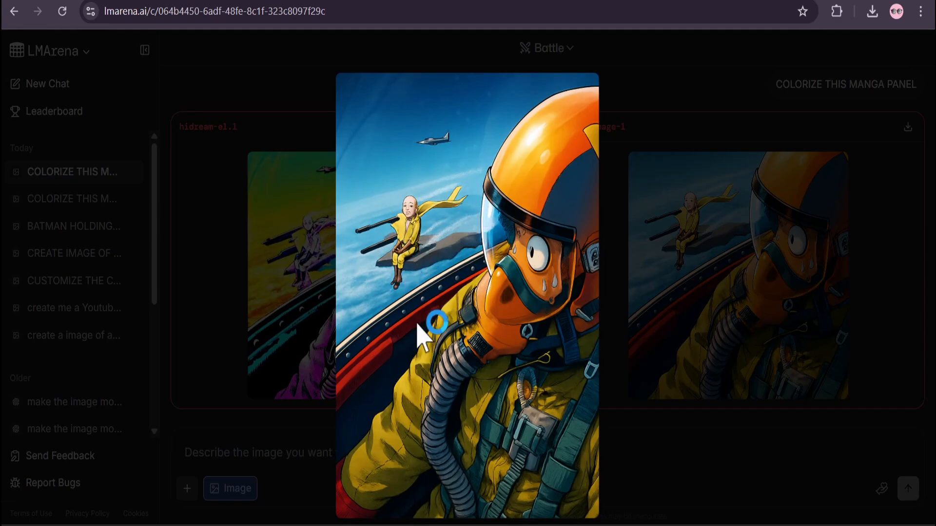
{"action": "mouse_move", "coordinate": [405, 239]}
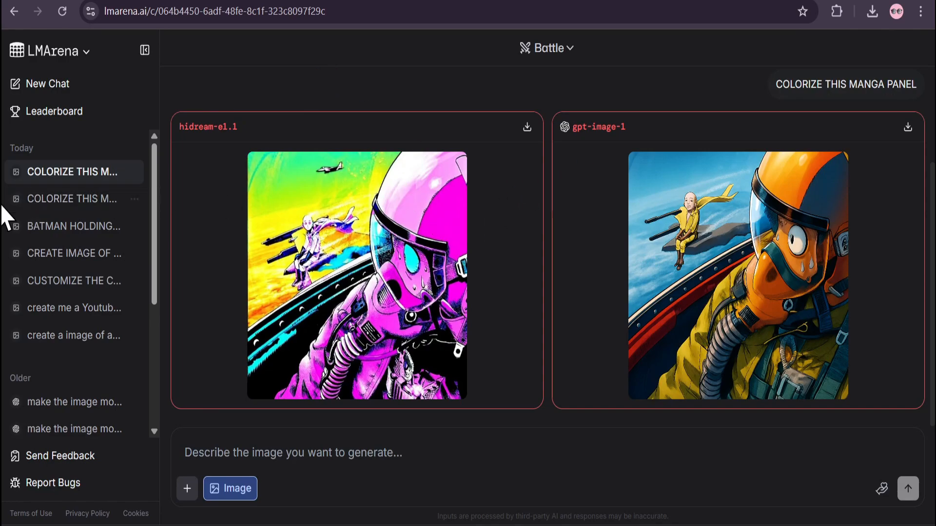
{"action": "left_click", "coordinate": [71, 198]}
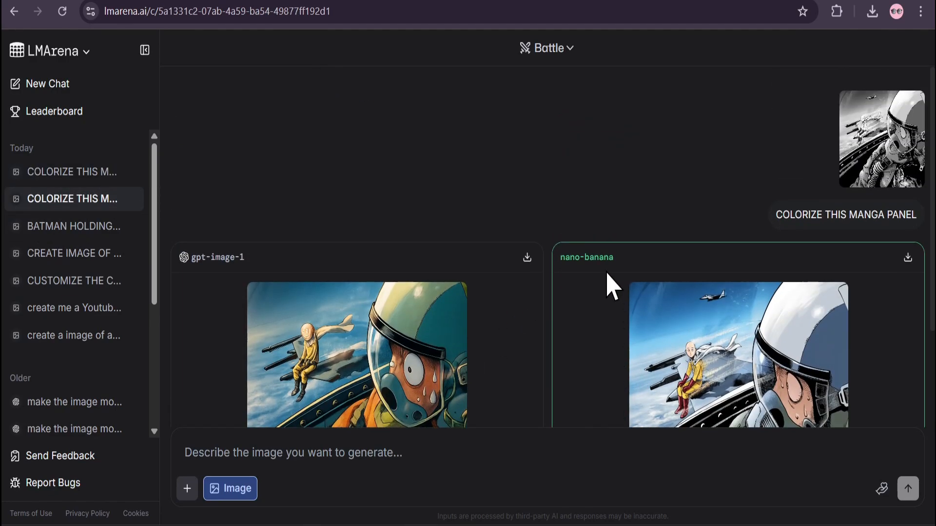
{"action": "mouse_move", "coordinate": [686, 286]}
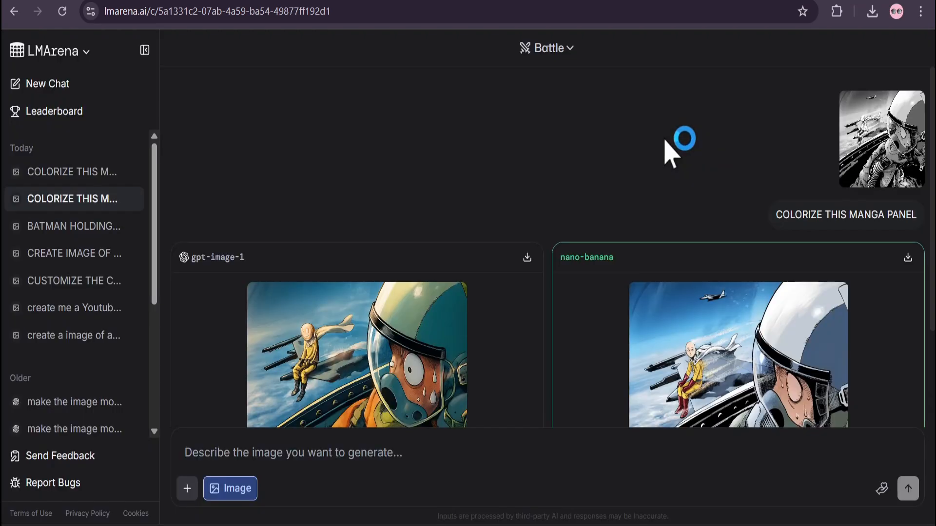
View the nano-banana and gpt-image-1 colorized panels enlarged, then move to the YouTube thumbnail battle
{"action": "left_click", "coordinate": [738, 354]}
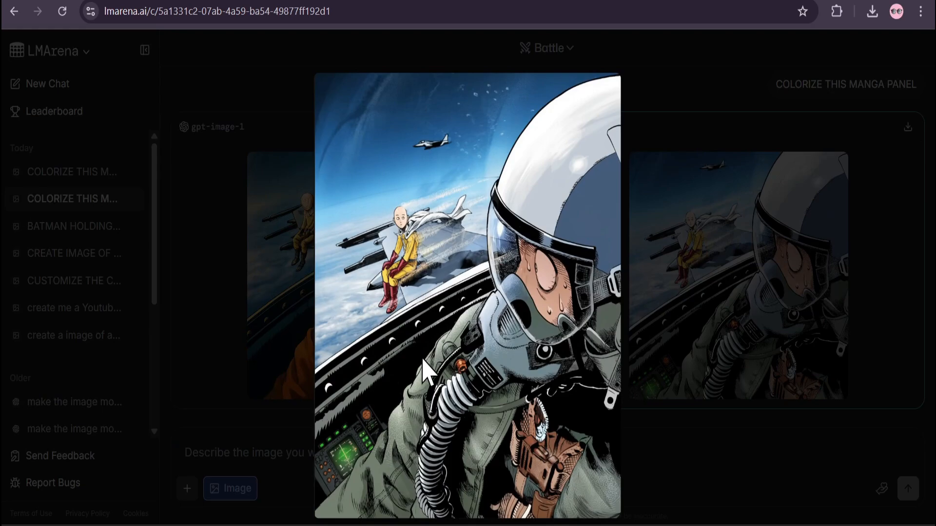
{"action": "mouse_move", "coordinate": [408, 408]}
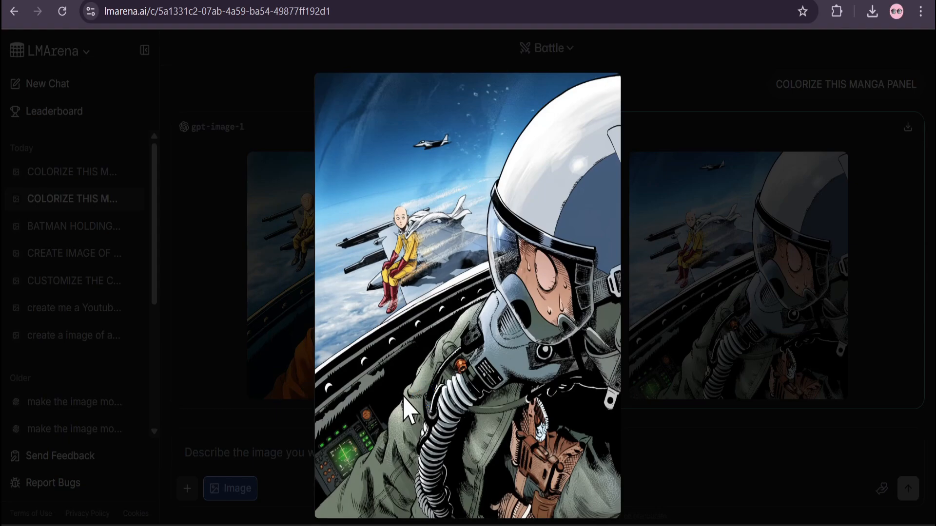
{"action": "mouse_move", "coordinate": [416, 399]}
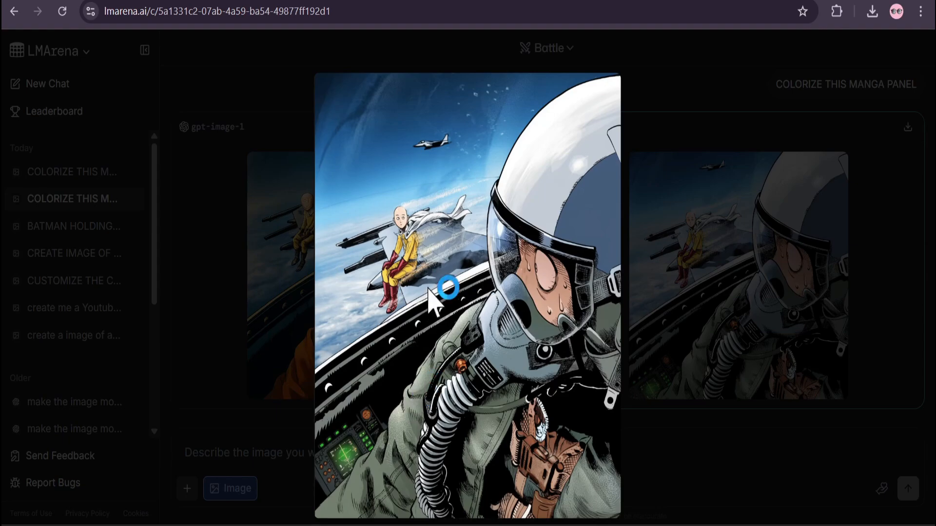
{"action": "mouse_move", "coordinate": [669, 84]}
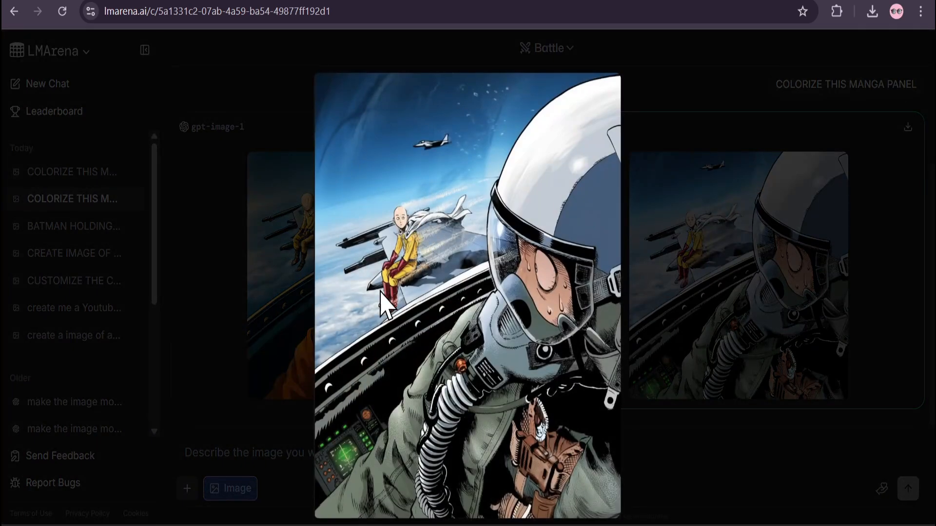
{"action": "left_click", "coordinate": [644, 99]}
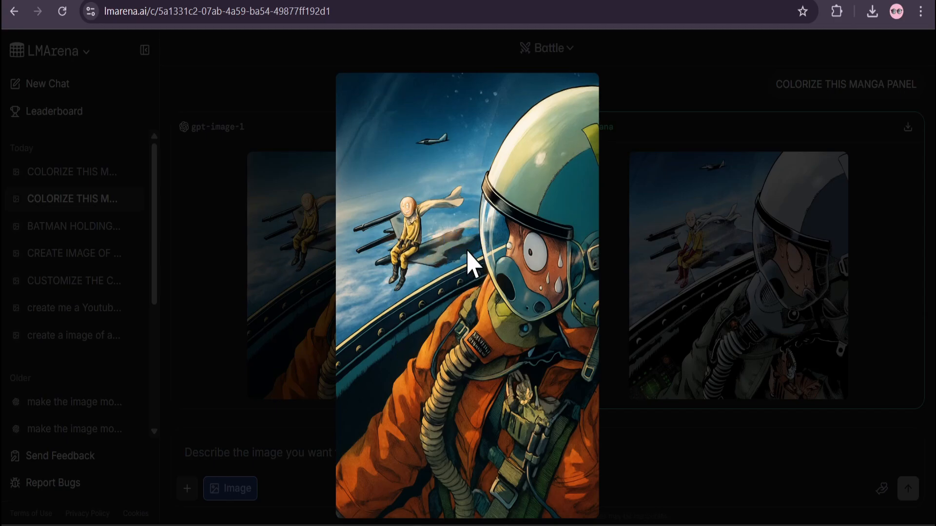
{"action": "left_click", "coordinate": [322, 108]}
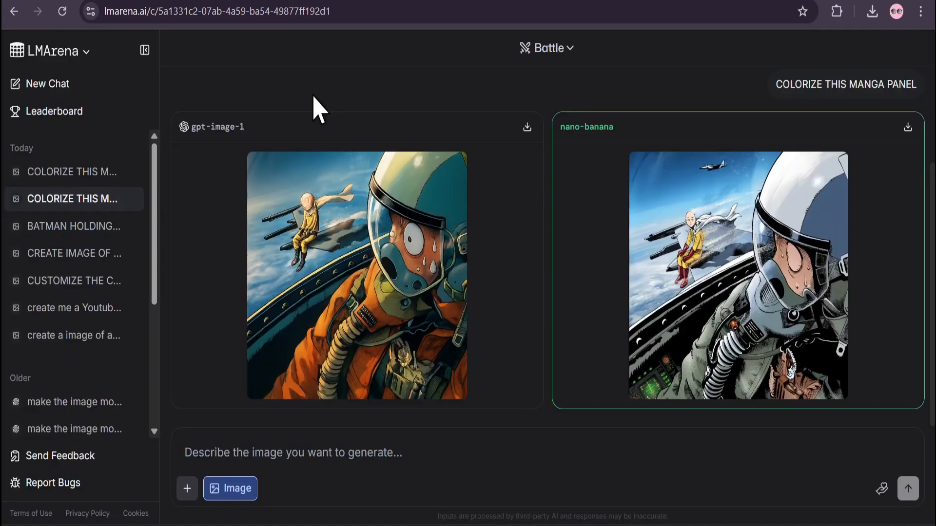
{"action": "left_click", "coordinate": [737, 274]}
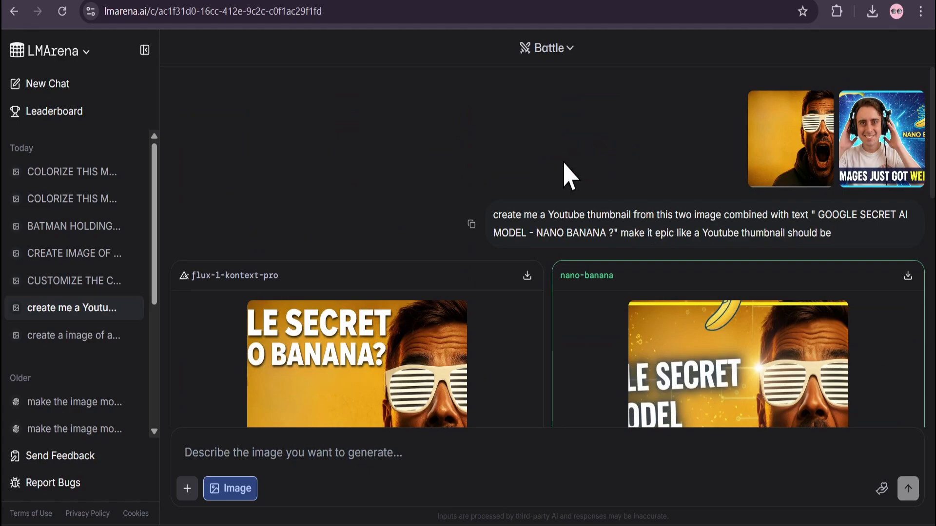
{"action": "mouse_move", "coordinate": [560, 176]}
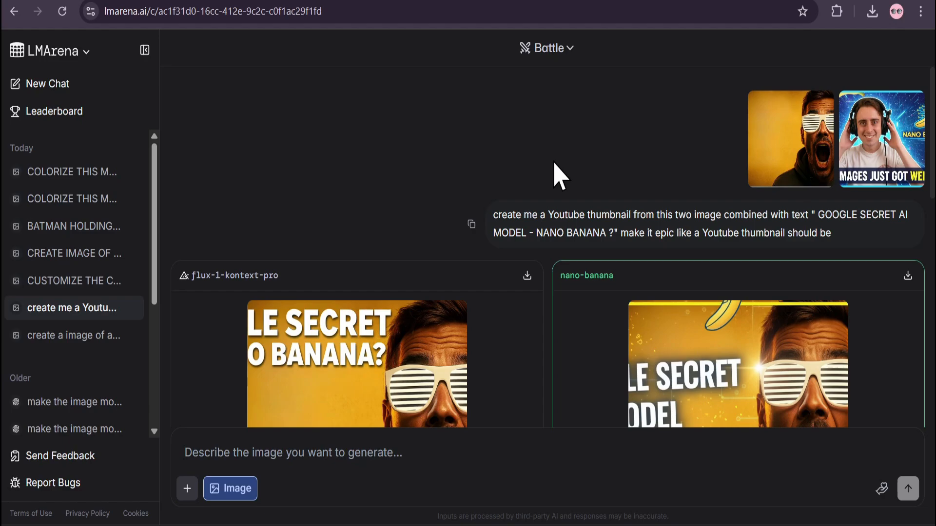
Enlarge the nano-banana thumbnail, scroll to the bigger-text follow-up, then start a New Chat
{"action": "left_click", "coordinate": [790, 138]}
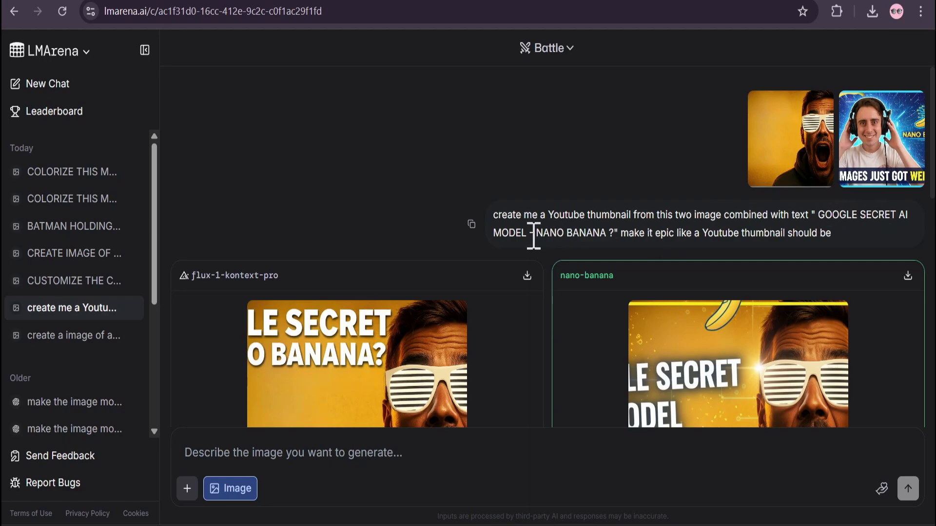
{"action": "mouse_move", "coordinate": [796, 233]}
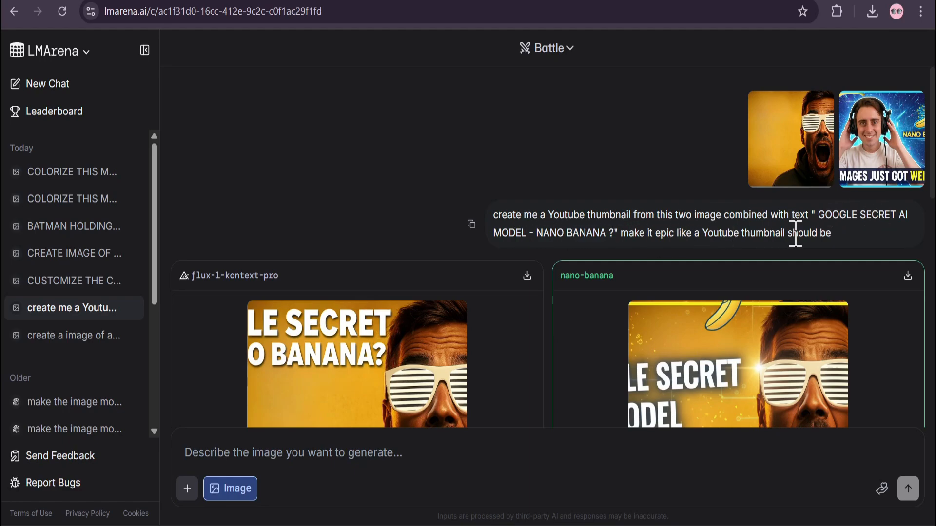
{"action": "scroll", "scroll_direction": "down", "scroll_amount": 3}
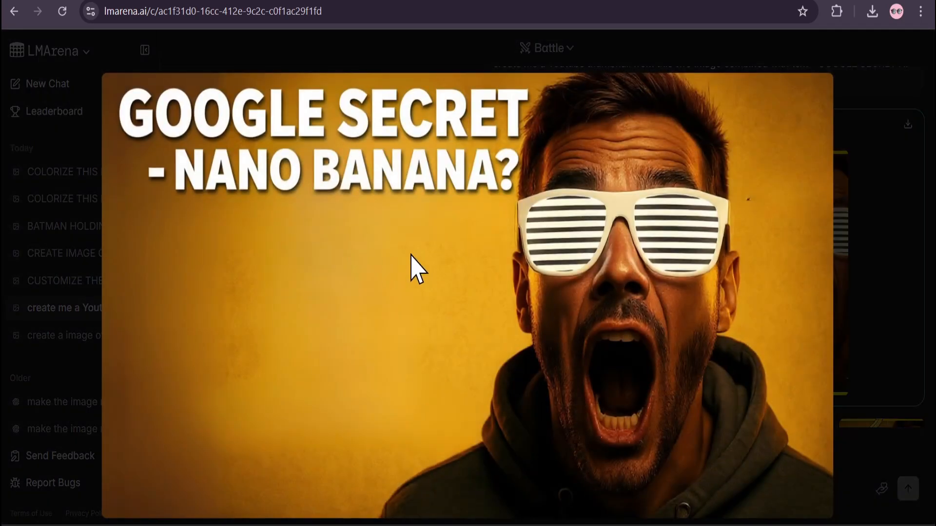
{"action": "mouse_move", "coordinate": [449, 246]}
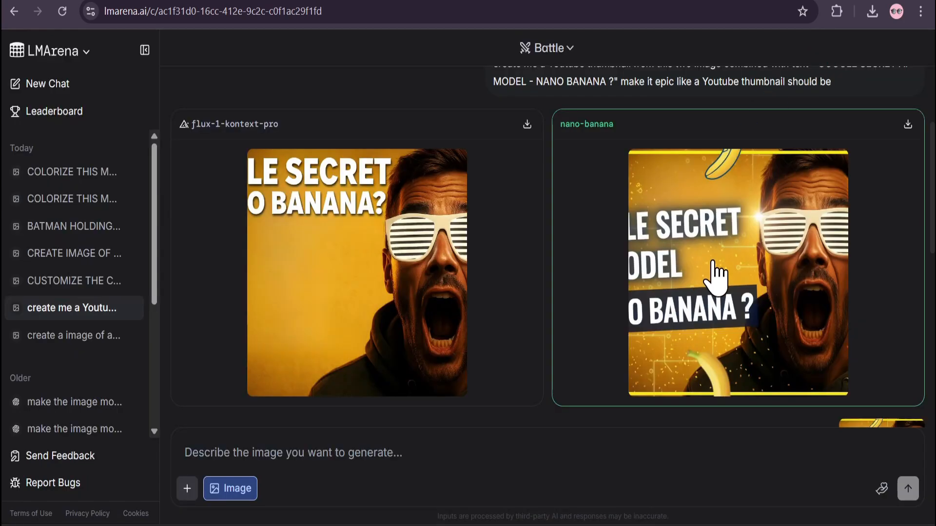
{"action": "left_click", "coordinate": [738, 269]}
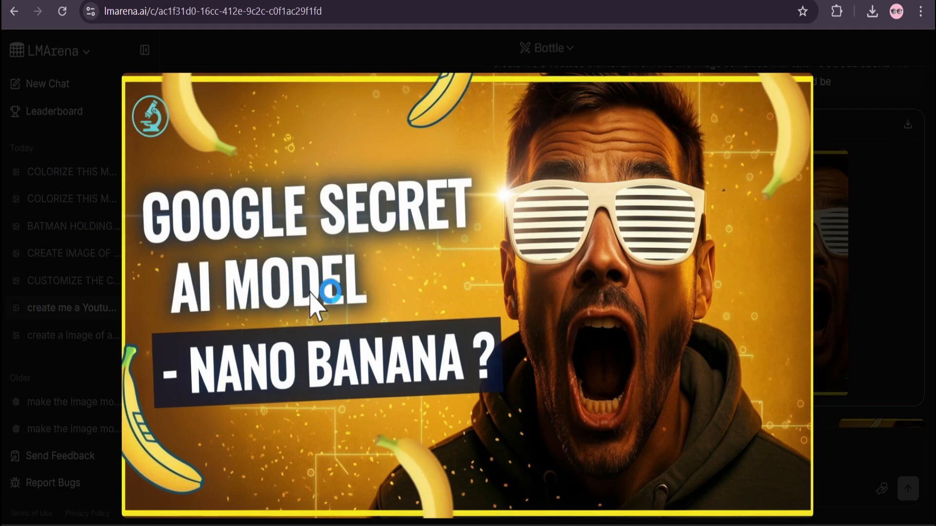
{"action": "mouse_move", "coordinate": [327, 323]}
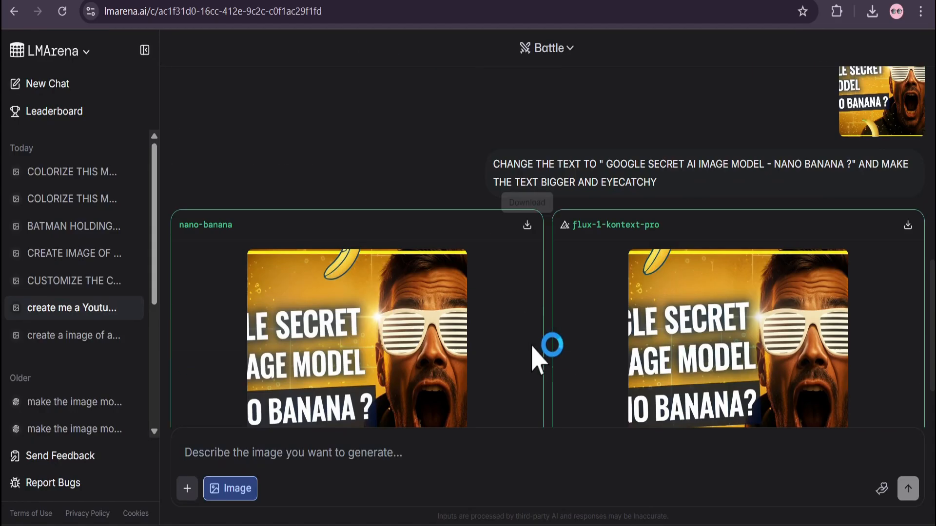
{"action": "scroll", "scroll_direction": "down", "scroll_amount": 3}
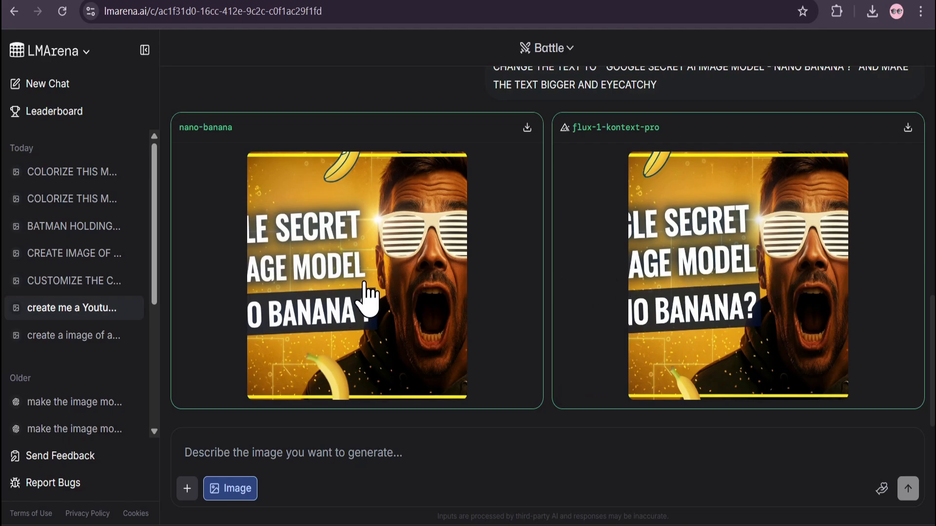
{"action": "left_click", "coordinate": [357, 275]}
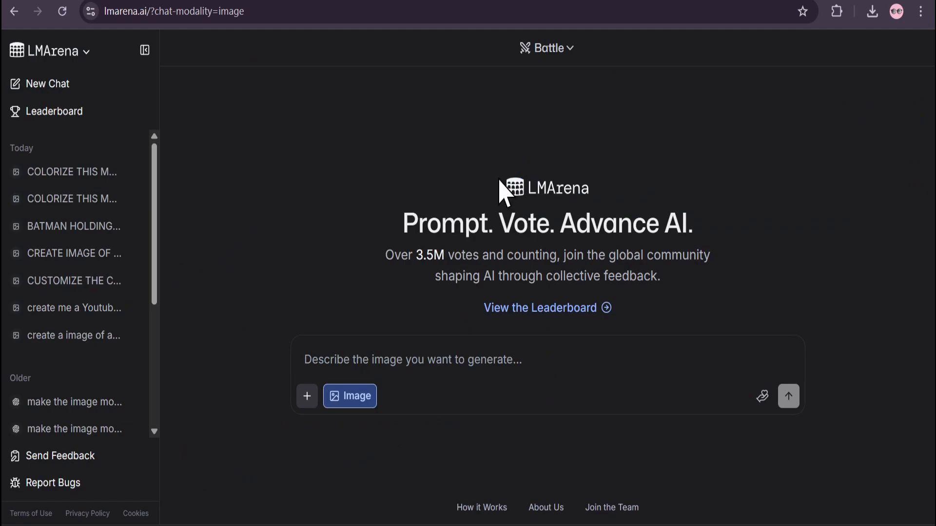
{"action": "mouse_move", "coordinate": [480, 133]}
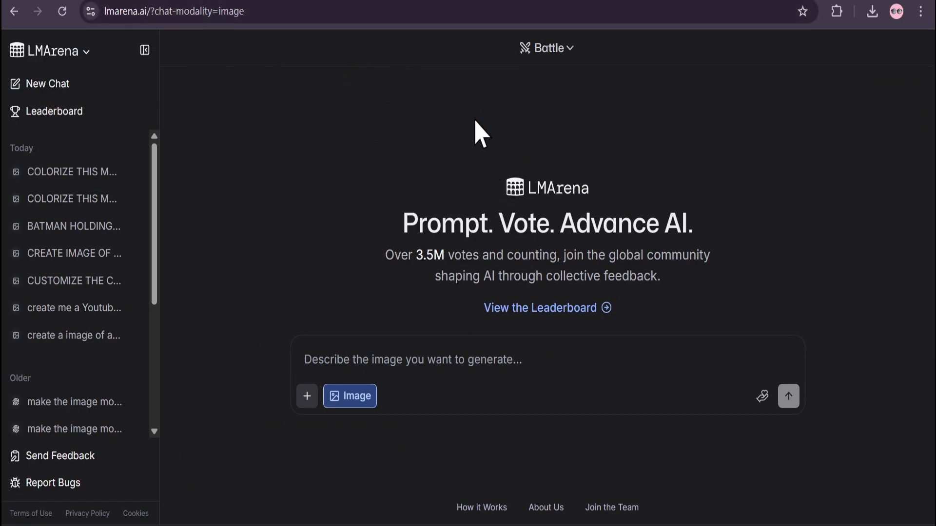
{"action": "mouse_move", "coordinate": [545, 49]}
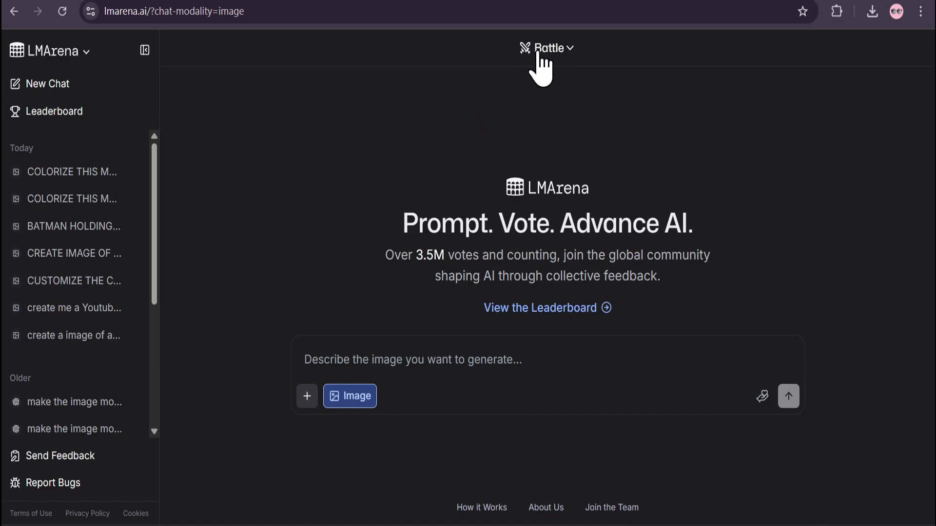
Toggle out of and back into image-generation mode, ending with an empty prompt box ready
{"action": "left_click", "coordinate": [350, 396]}
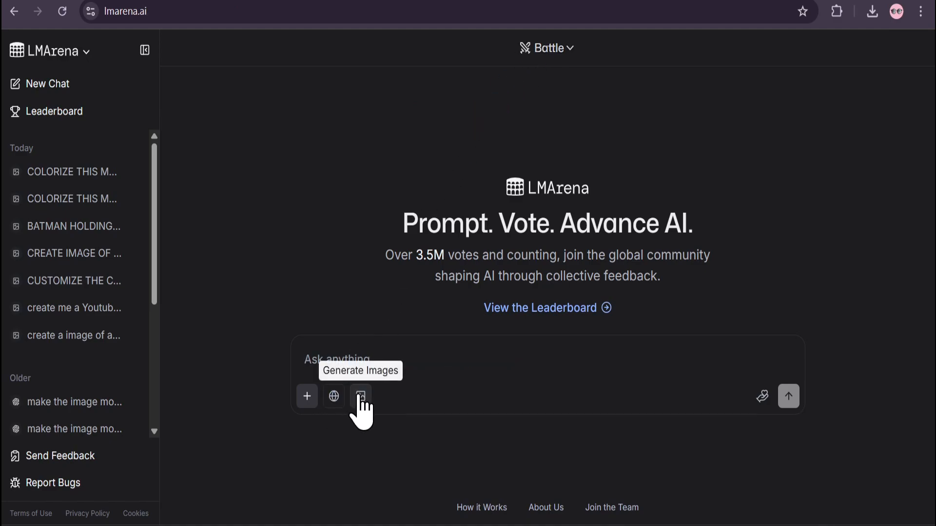
{"action": "left_click", "coordinate": [360, 395]}
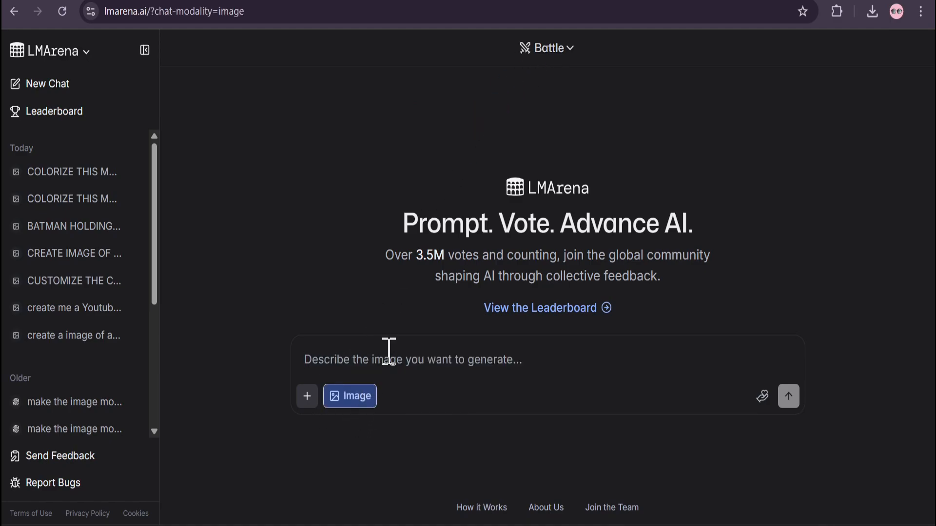
{"action": "mouse_move", "coordinate": [424, 329]}
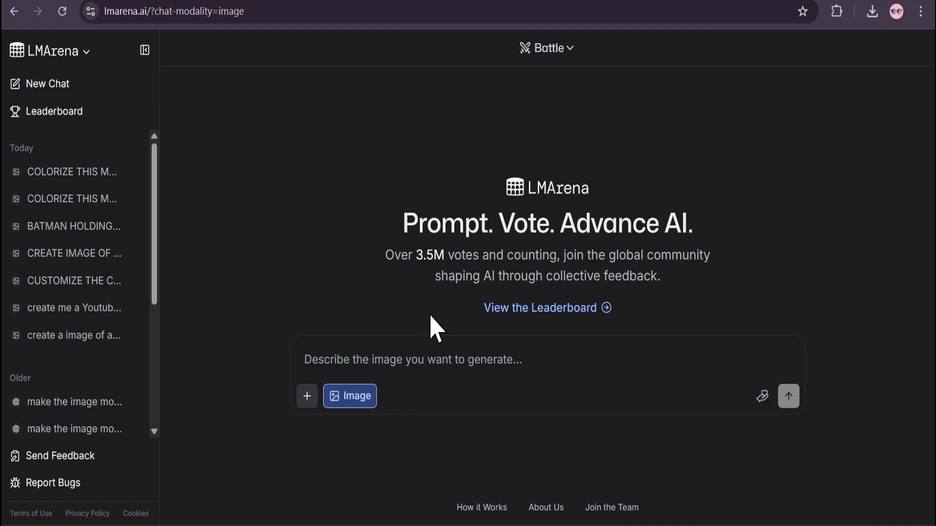
{"action": "mouse_move", "coordinate": [307, 396]}
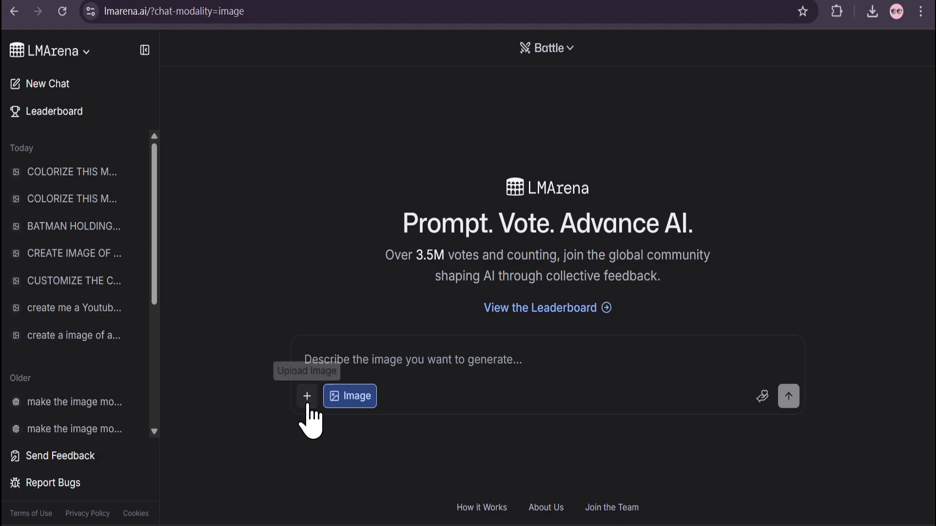
Attach the robot photo and submit 'the robot is holding a crystal yellow banana and showing to camera'
{"action": "left_click", "coordinate": [307, 395]}
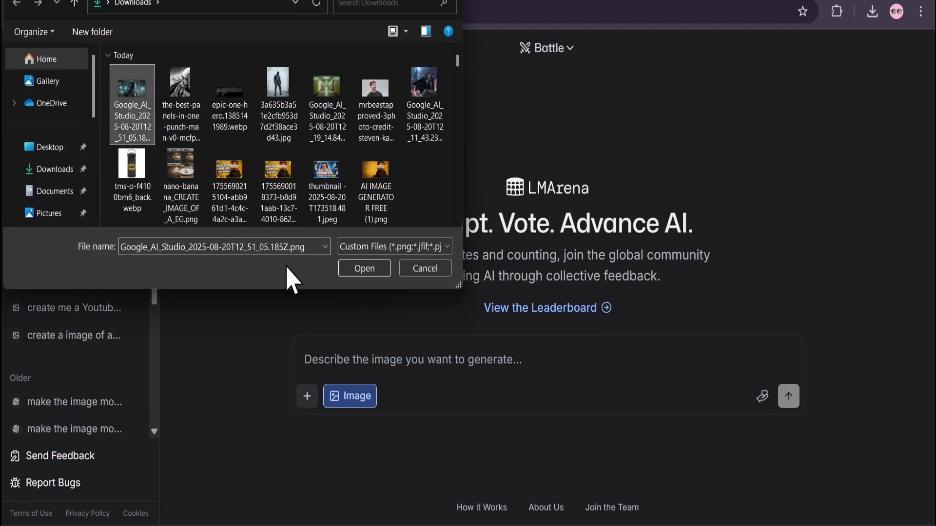
{"action": "left_click", "coordinate": [364, 268]}
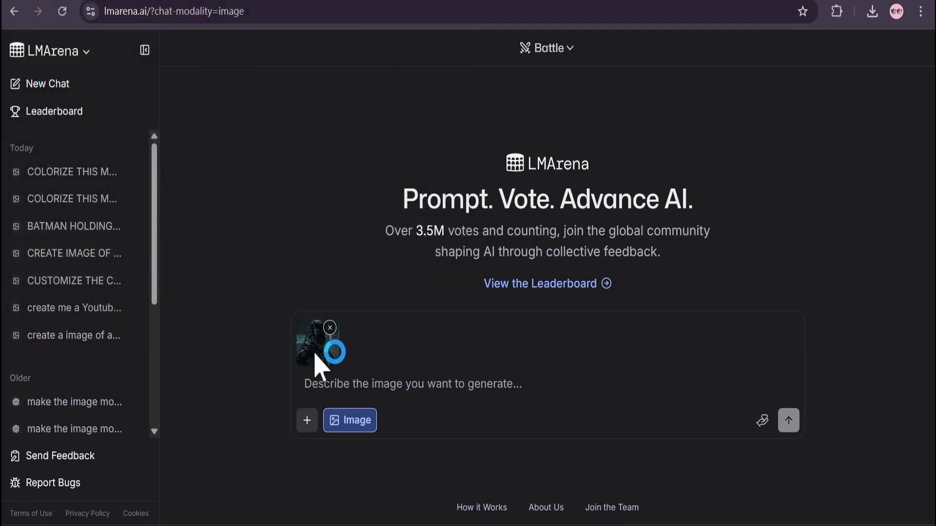
{"action": "type", "text": "the robot is holding a crystal yellow banana and showing to camera"}
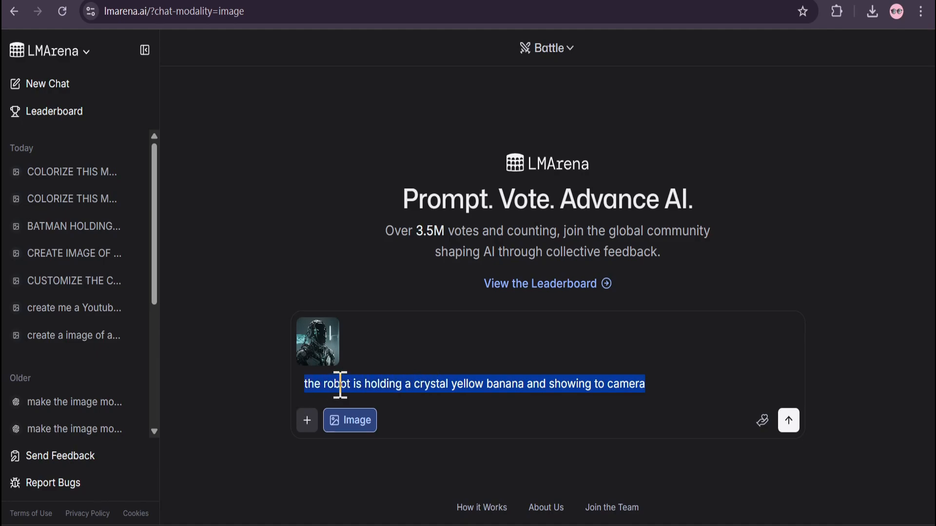
{"action": "mouse_move", "coordinate": [585, 392]}
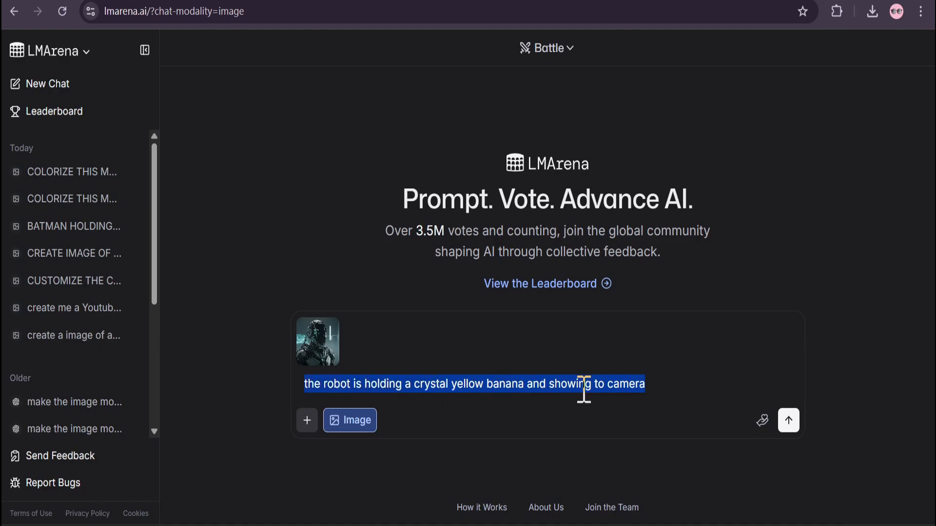
{"action": "left_click", "coordinate": [788, 420]}
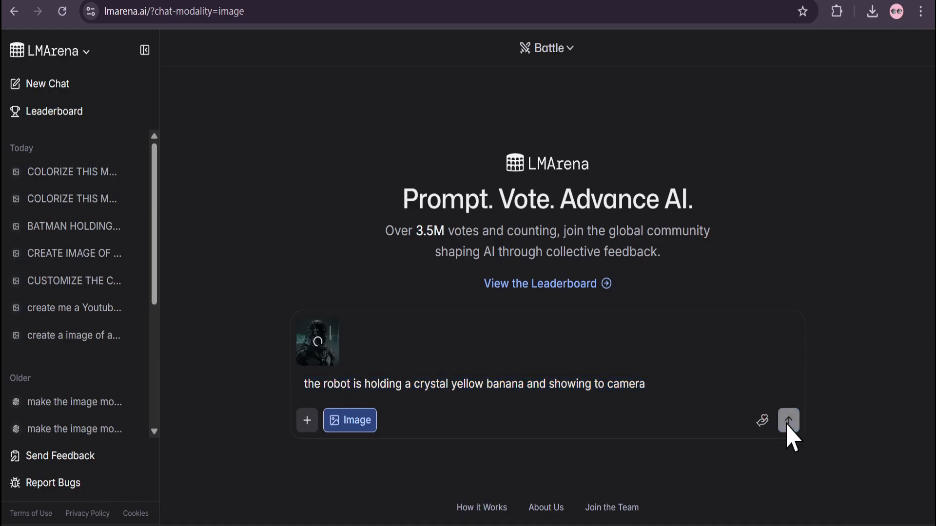
Resubmit once uploaded, then vote on the two robot-with-banana images to reveal the models
{"action": "left_click", "coordinate": [787, 420]}
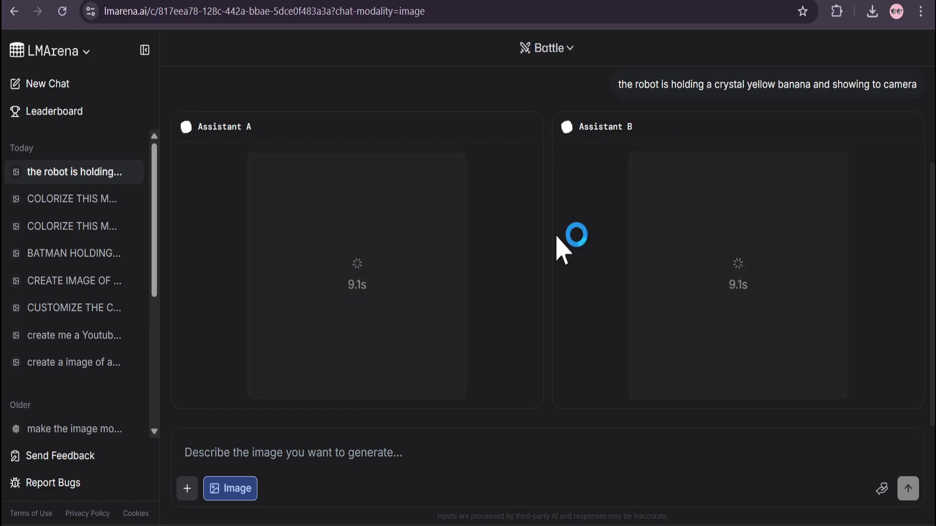
{"action": "mouse_move", "coordinate": [548, 250]}
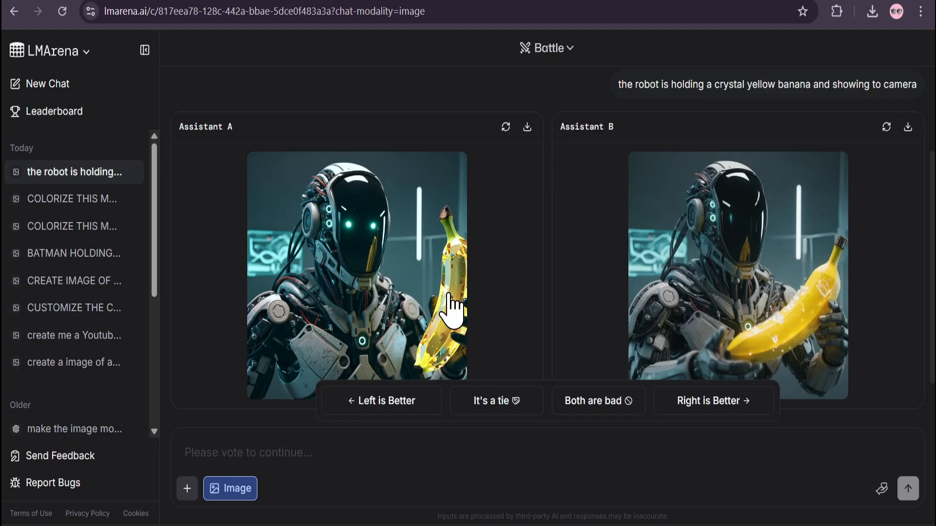
{"action": "left_click", "coordinate": [496, 400]}
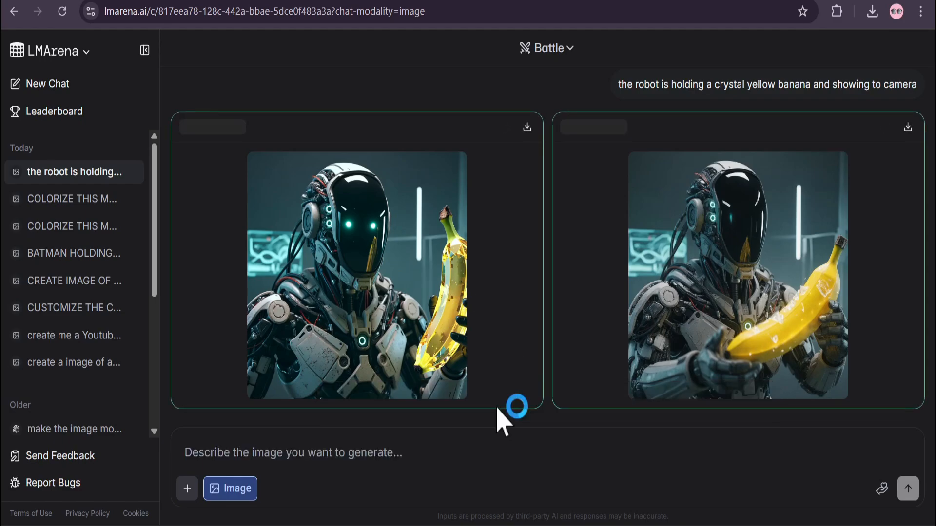
{"action": "mouse_move", "coordinate": [680, 269]}
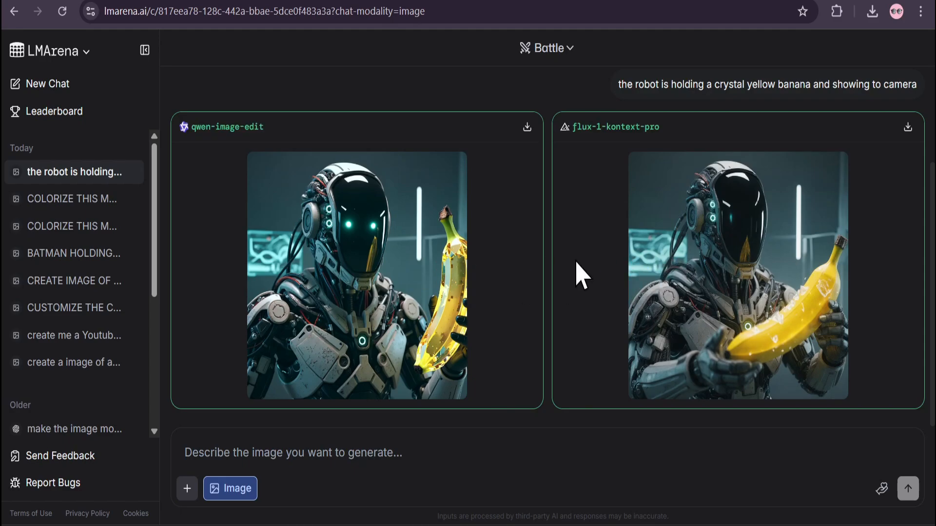
{"action": "scroll", "scroll_direction": "down", "scroll_amount": 3}
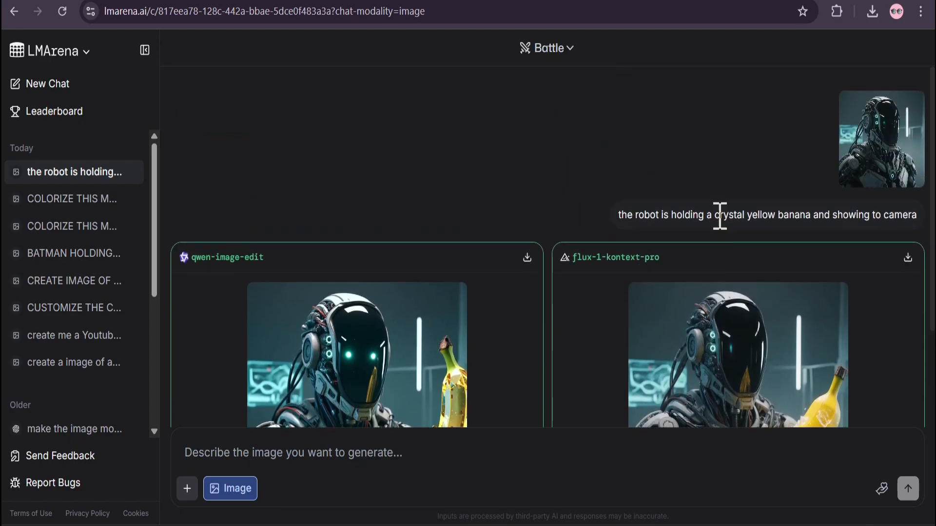
{"action": "scroll", "scroll_direction": "down", "scroll_amount": 3}
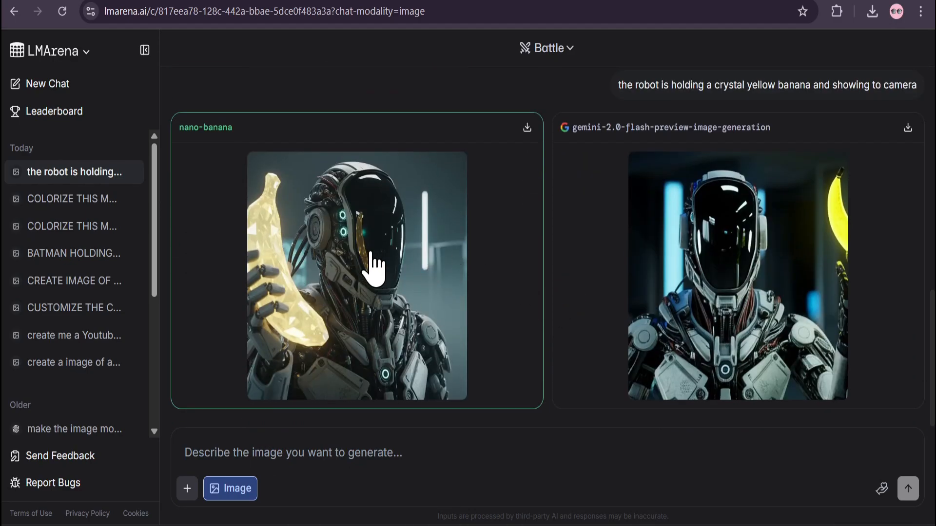
{"action": "mouse_move", "coordinate": [394, 280]}
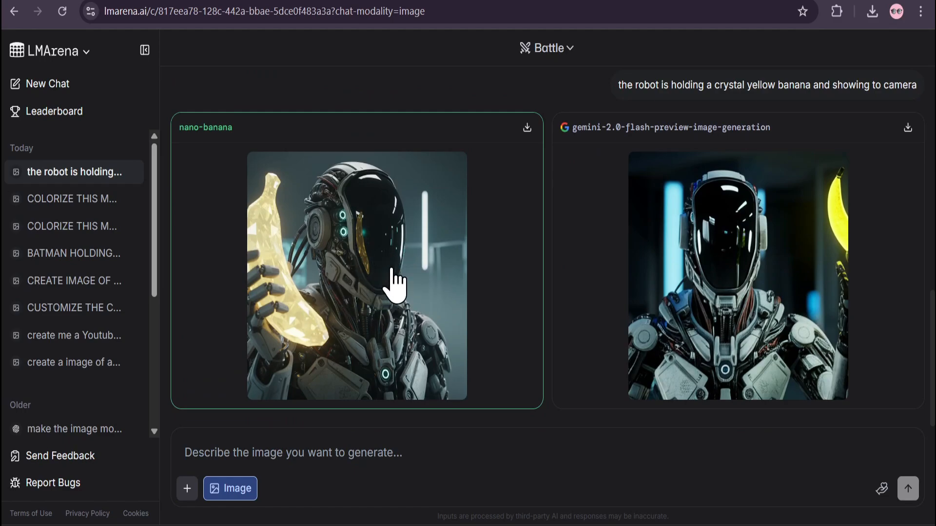
{"action": "left_click", "coordinate": [356, 278]}
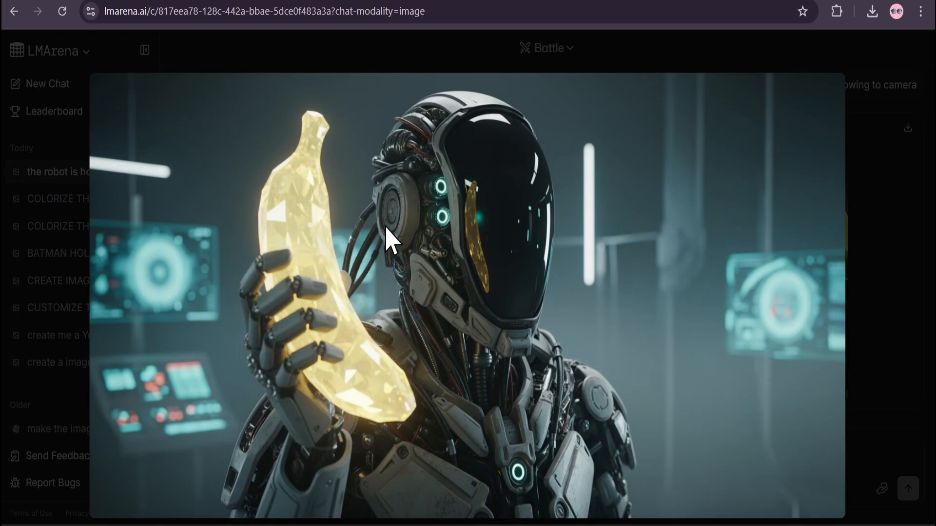
{"action": "mouse_move", "coordinate": [374, 266]}
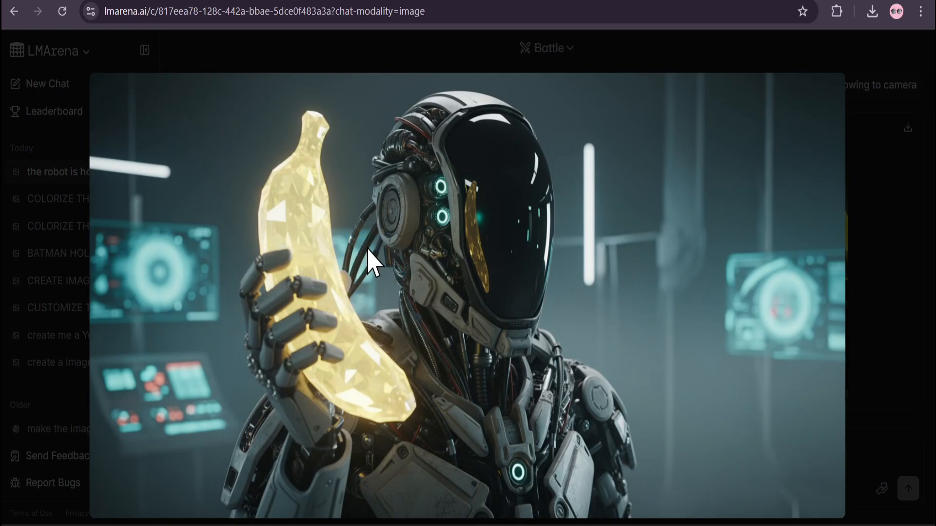
{"action": "left_click", "coordinate": [387, 247]}
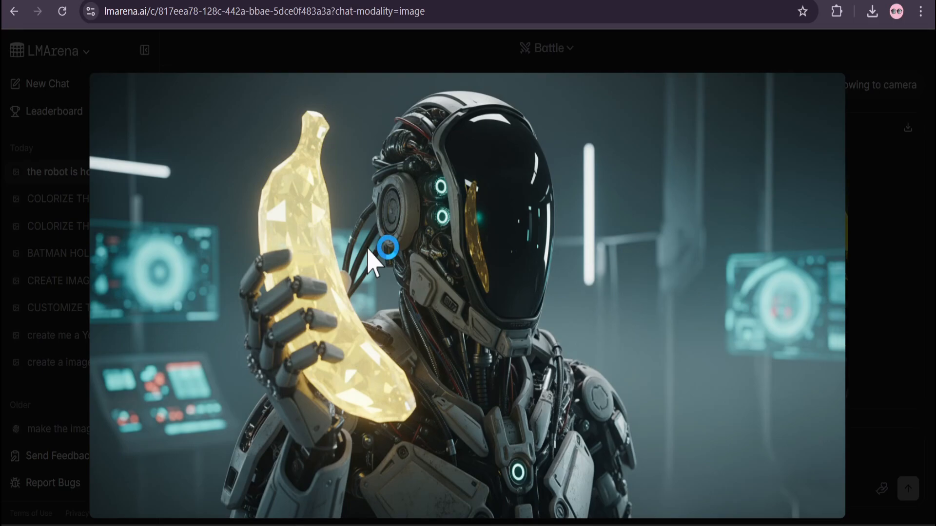
{"action": "mouse_move", "coordinate": [647, 269]}
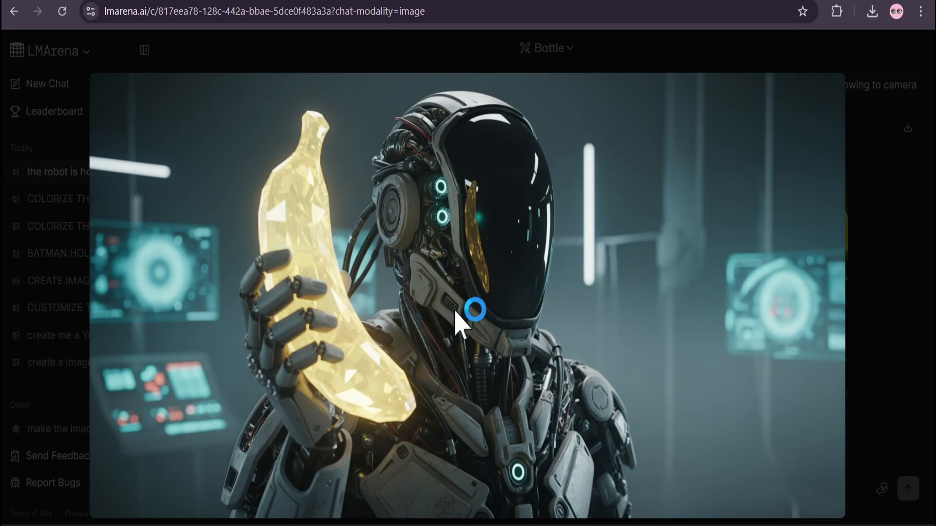
{"action": "left_click", "coordinate": [474, 309]}
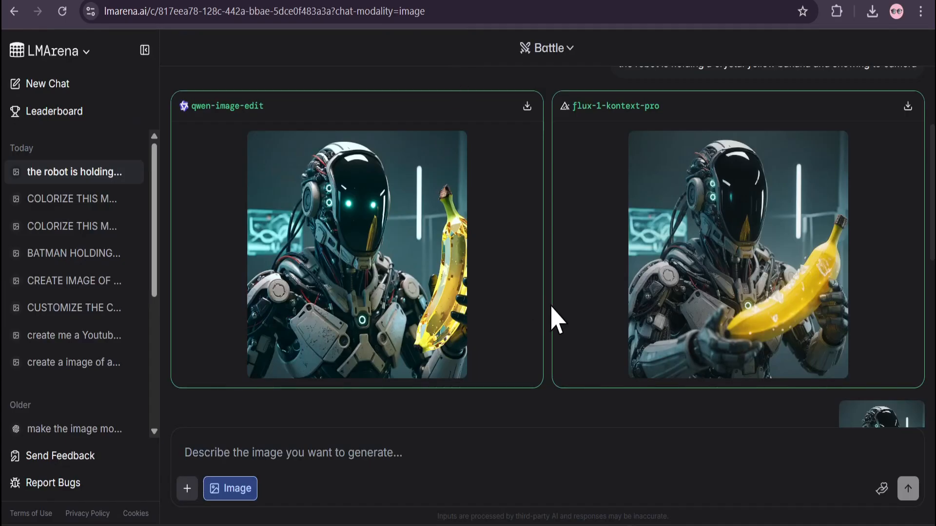
Preview the uploaded robot photo and enlarged nano-banana result, then scroll to the nano-banana vs gemini-2.0-flash pair
{"action": "left_click", "coordinate": [356, 253]}
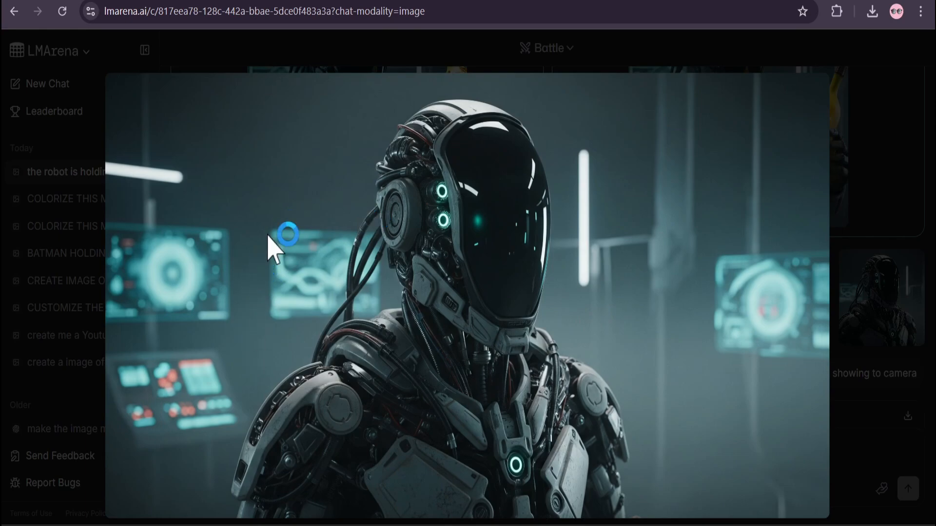
{"action": "mouse_move", "coordinate": [638, 405]}
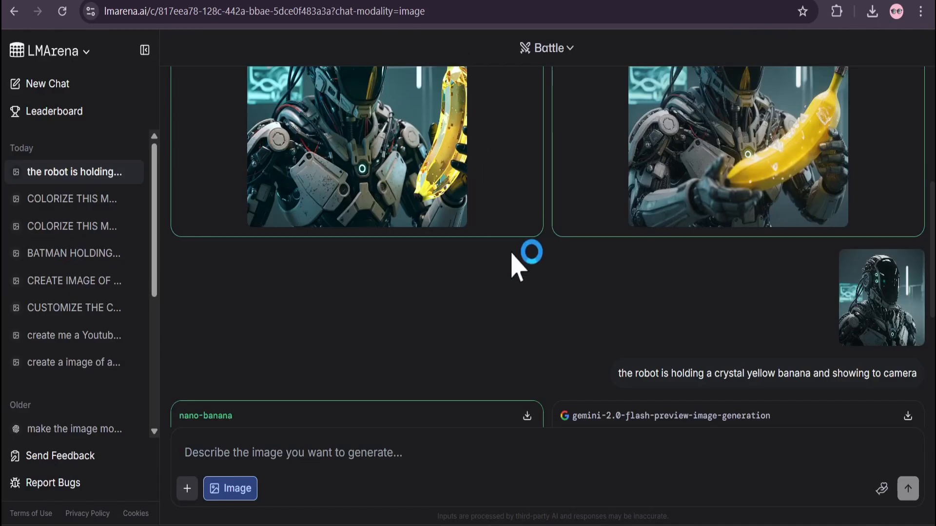
{"action": "left_click", "coordinate": [357, 146]}
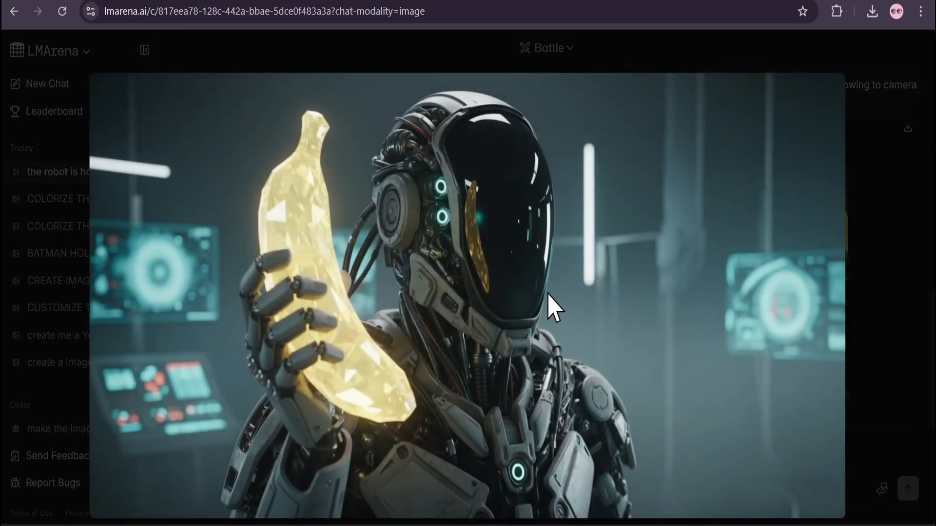
{"action": "mouse_move", "coordinate": [326, 280]}
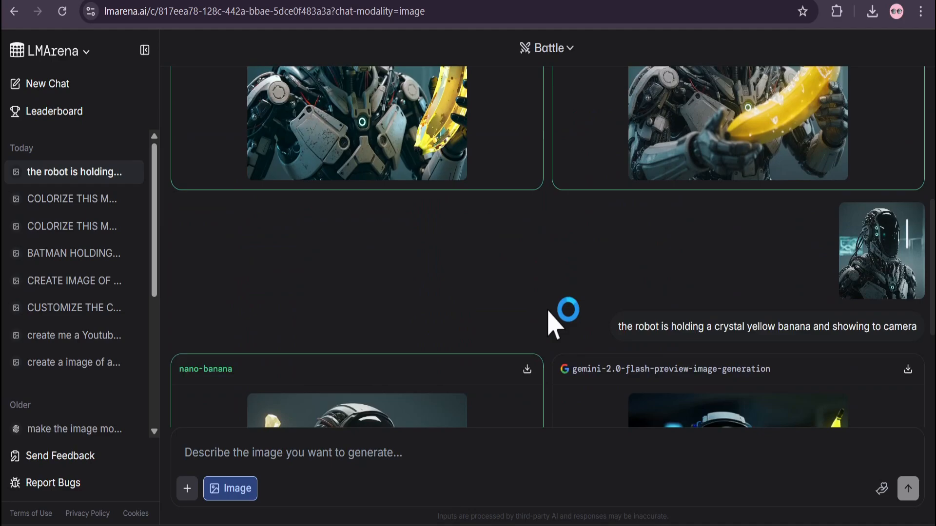
{"action": "scroll", "scroll_direction": "down", "scroll_amount": 3}
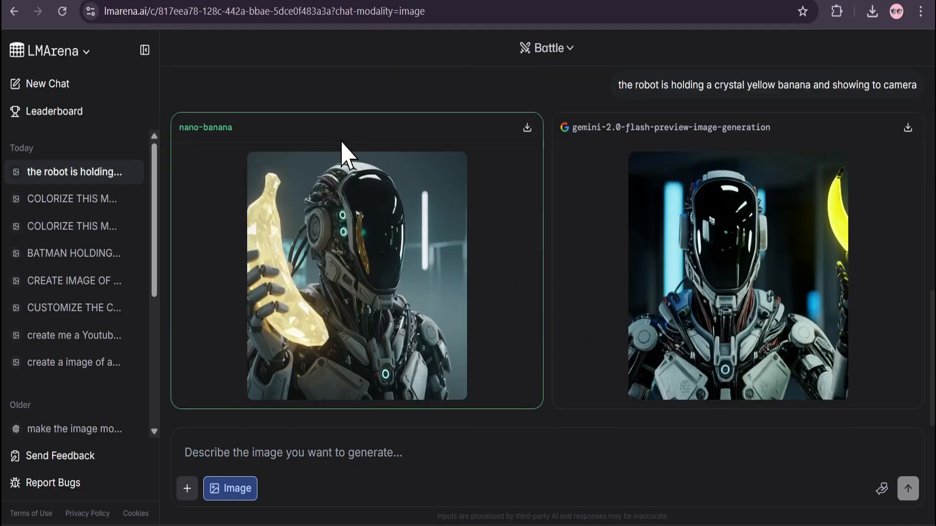
{"action": "mouse_move", "coordinate": [330, 379]}
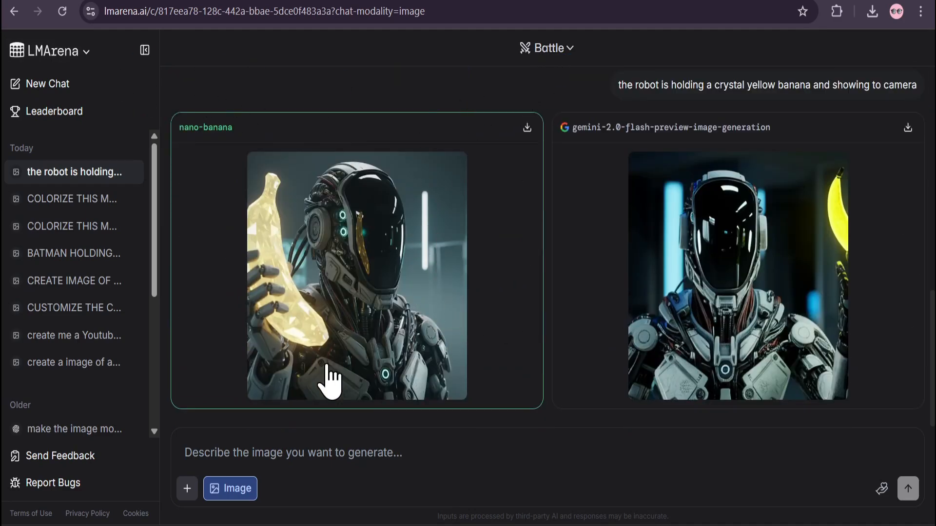
{"action": "mouse_move", "coordinate": [590, 313]}
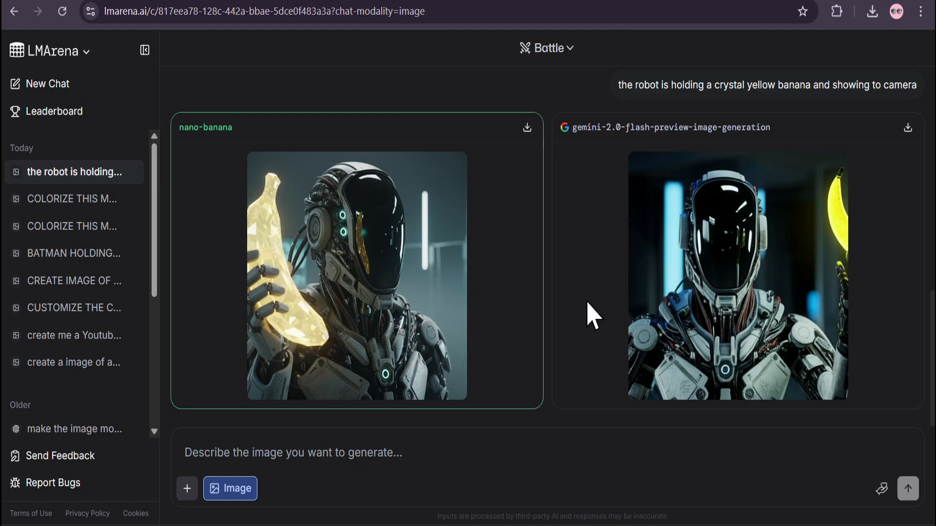
{"action": "scroll", "scroll_direction": "down", "scroll_amount": 3}
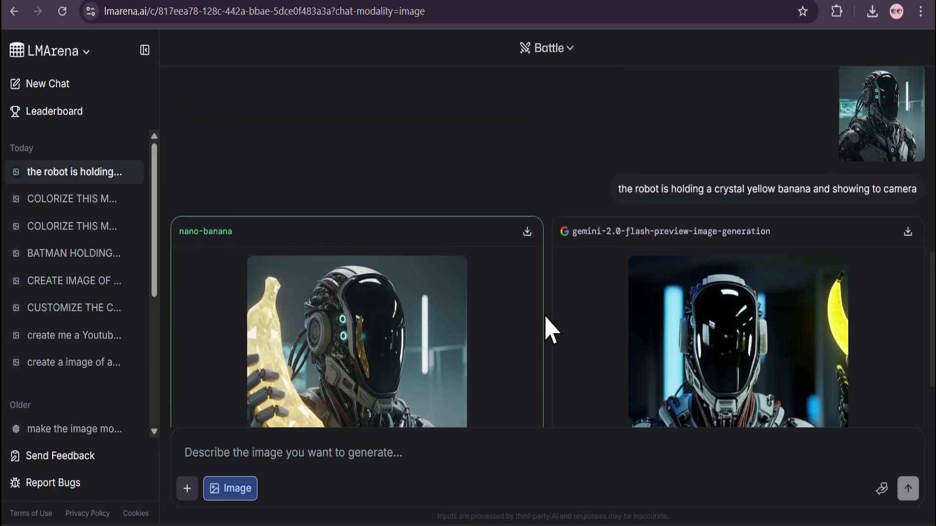
{"action": "scroll", "scroll_direction": "down", "scroll_amount": 3}
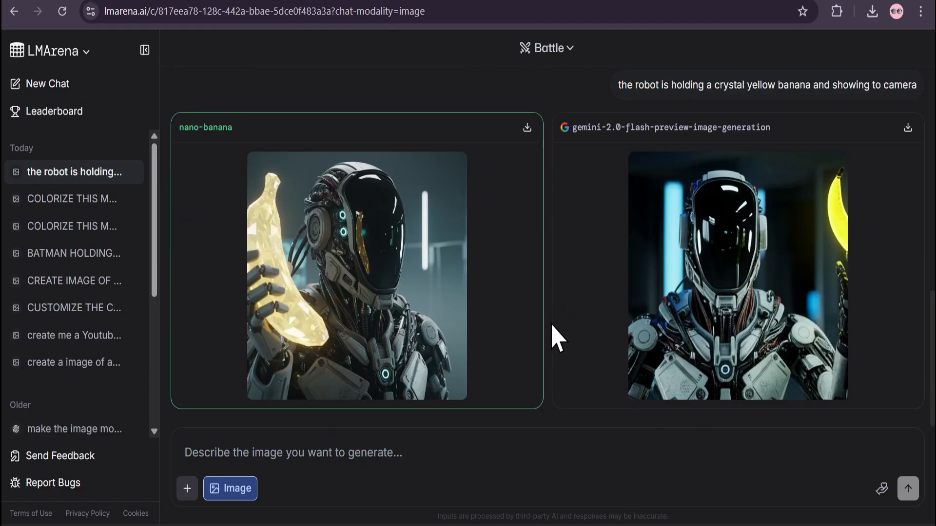